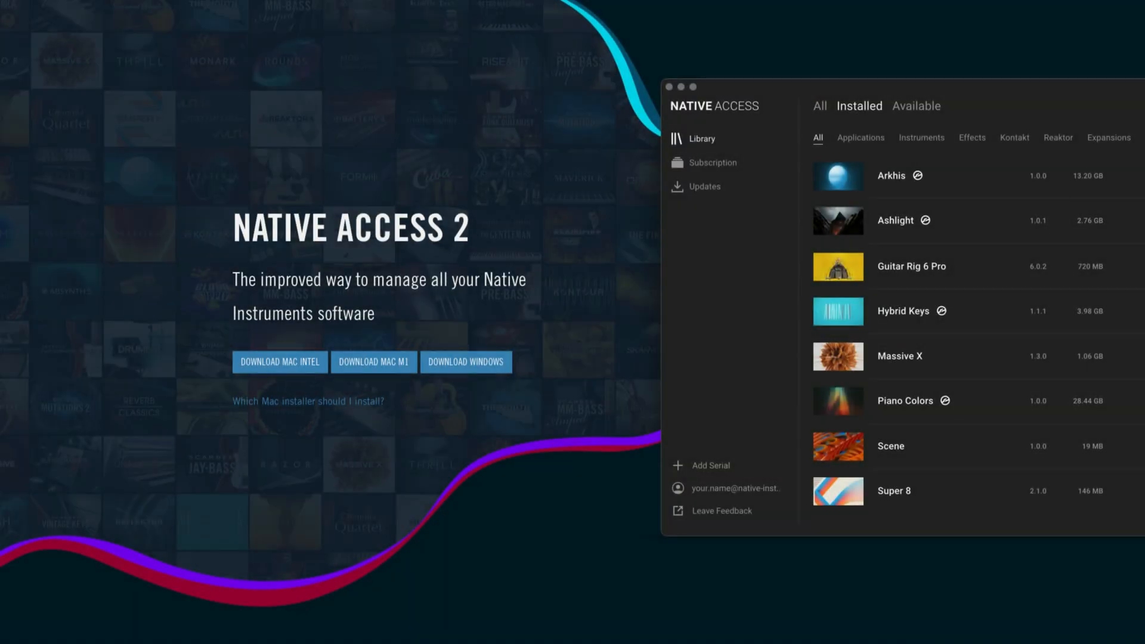
- Download the Native Access 2 installer for Mac M1 (126.4 MB) from Step 1 of the setup page
scroll(down, 3)
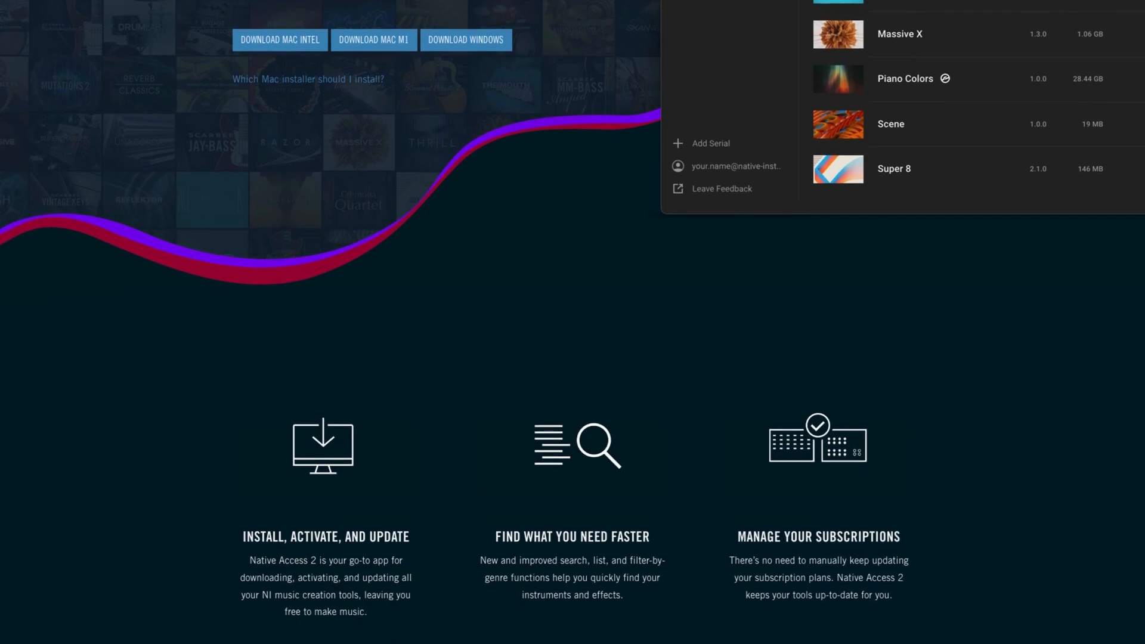
scroll(down, 3)
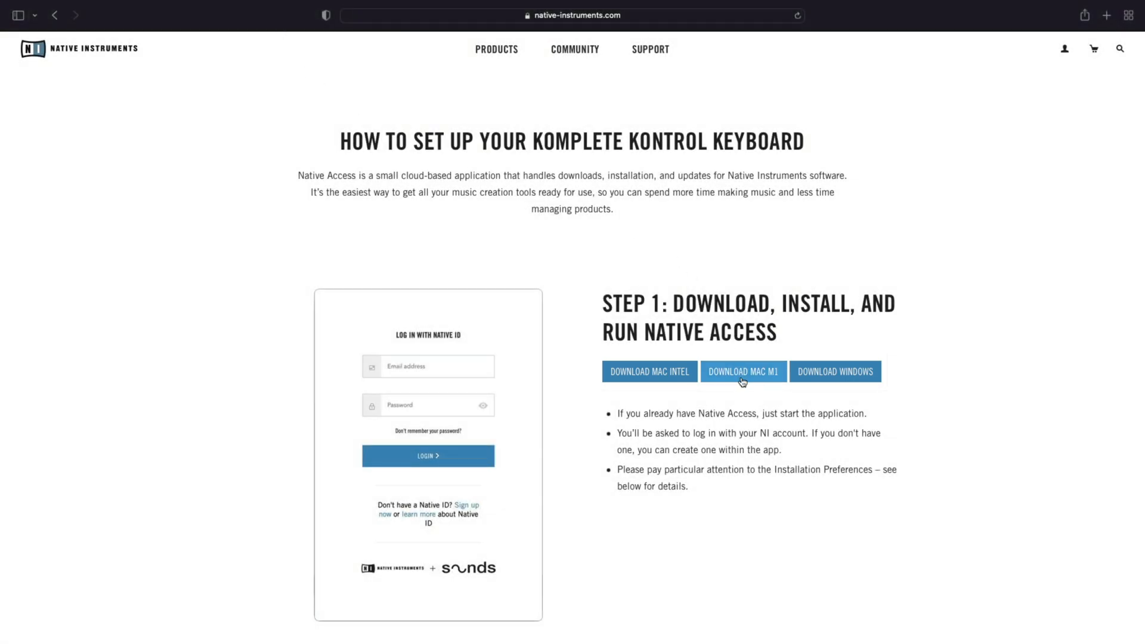
click(742, 371)
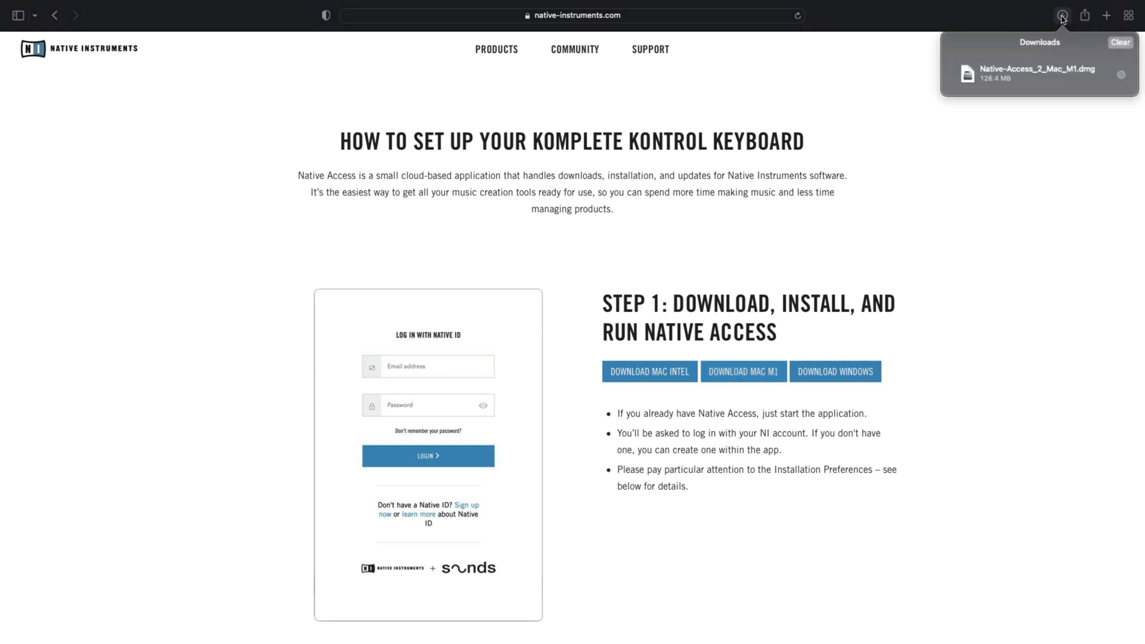
- Mount the Native Access .dmg and put Native Access into the Applications folder
double_click(1037, 72)
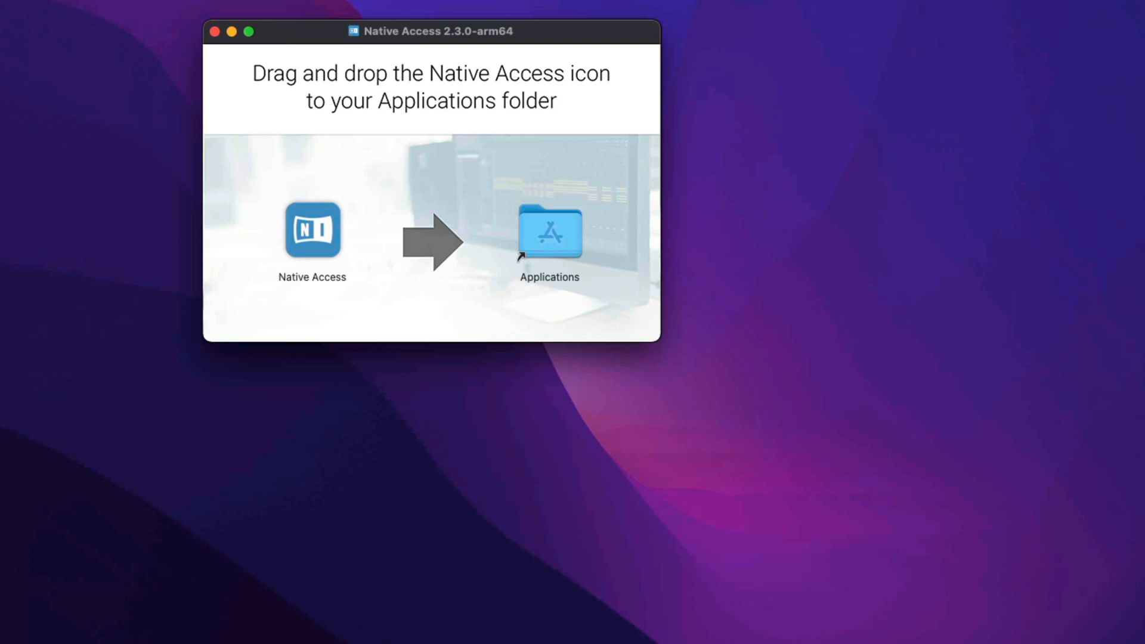
click(312, 231)
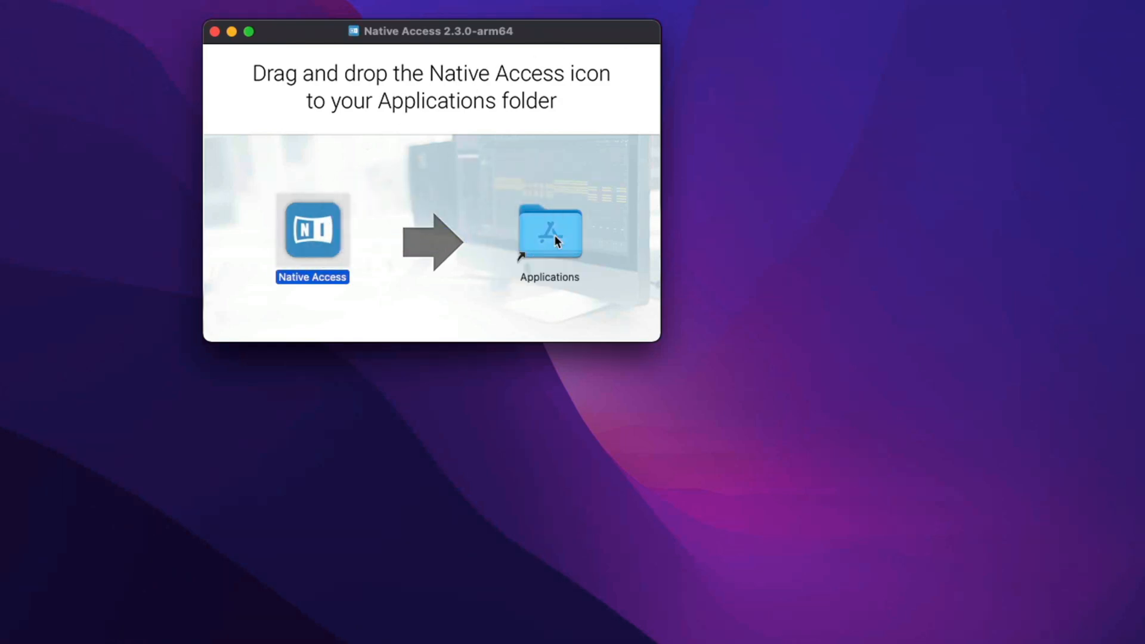
double_click(549, 231)
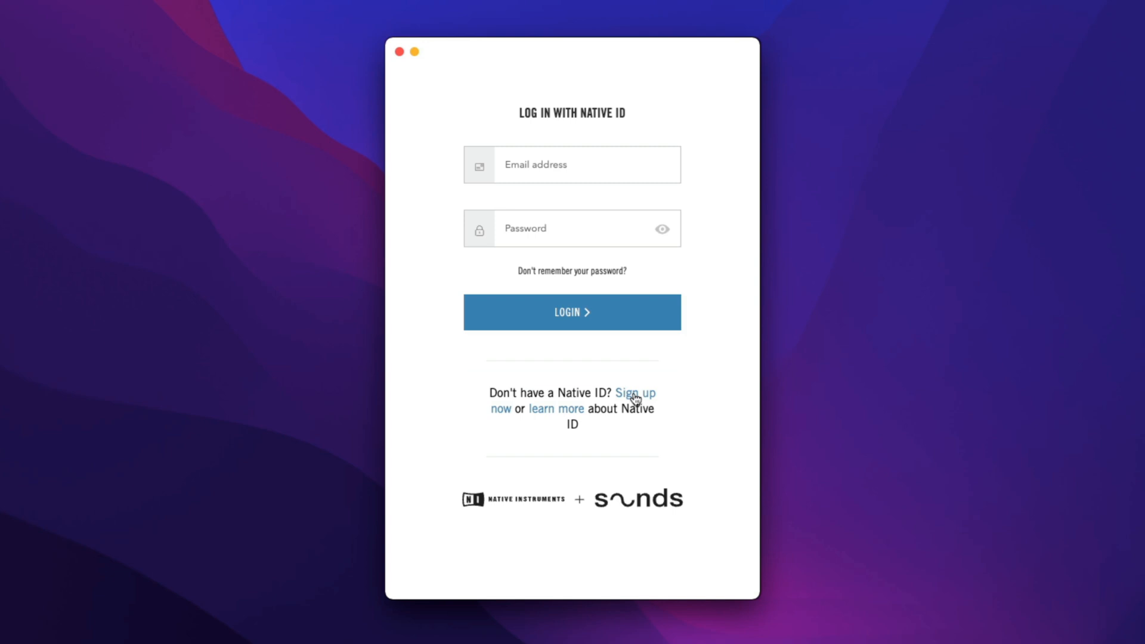
- Sign up for a new Native ID with name, email and password, accepting the license terms
click(633, 393)
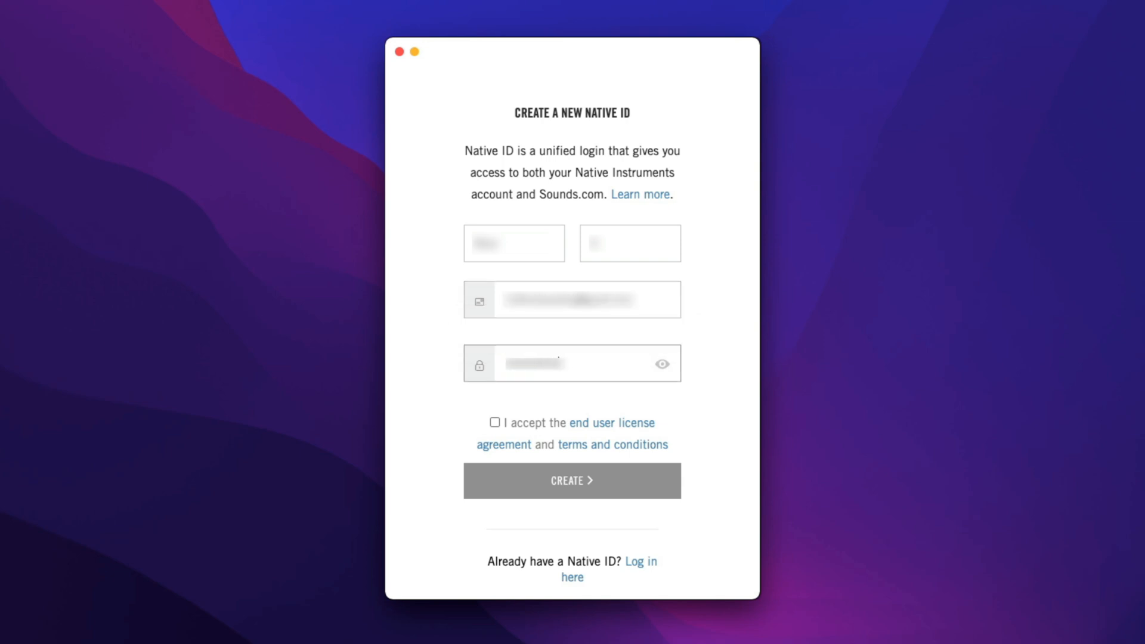
click(495, 423)
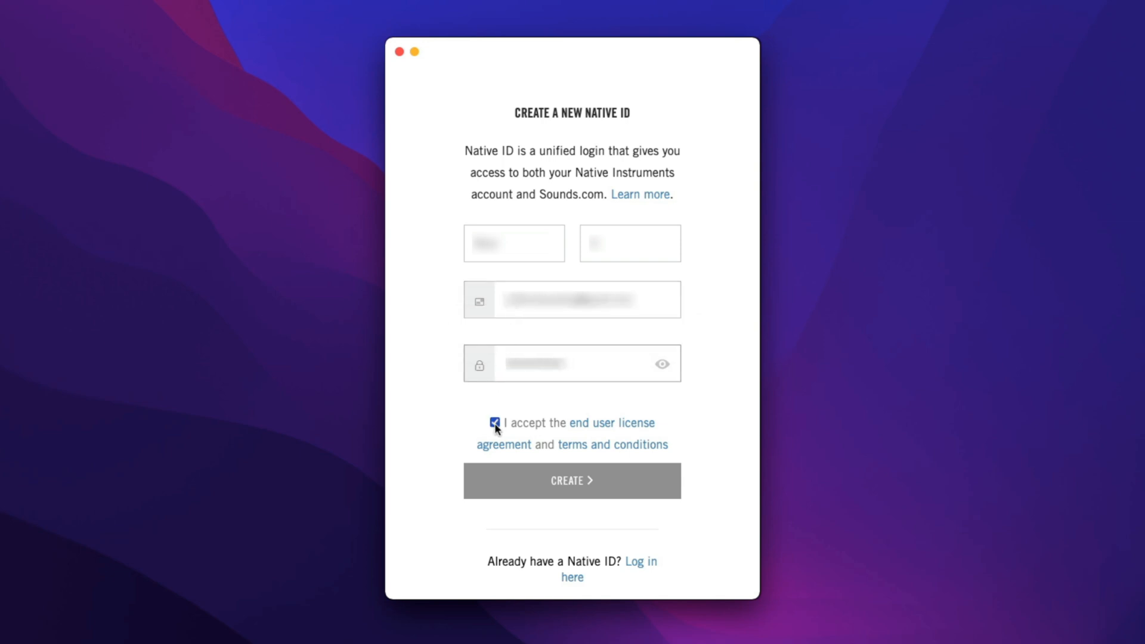
click(572, 480)
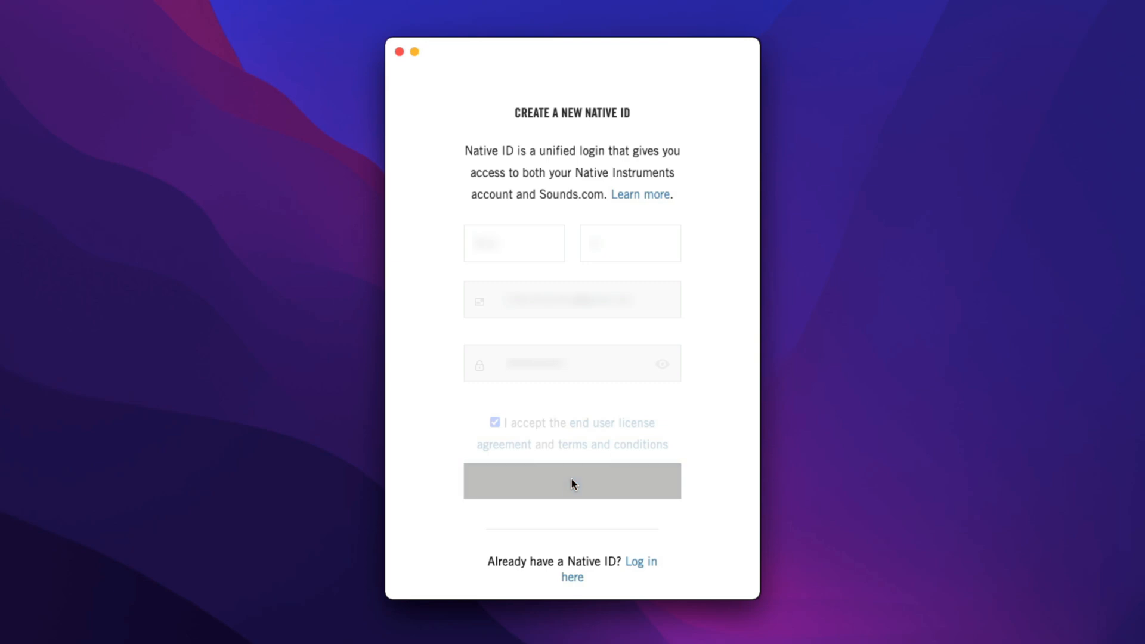
click(572, 480)
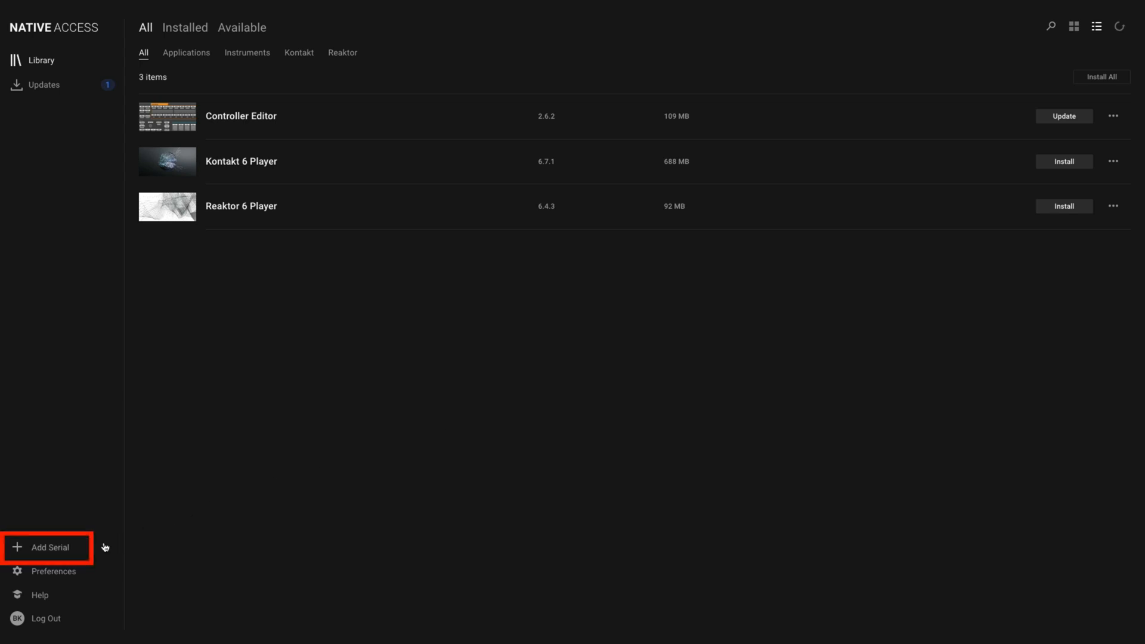
mouse_move(61, 551)
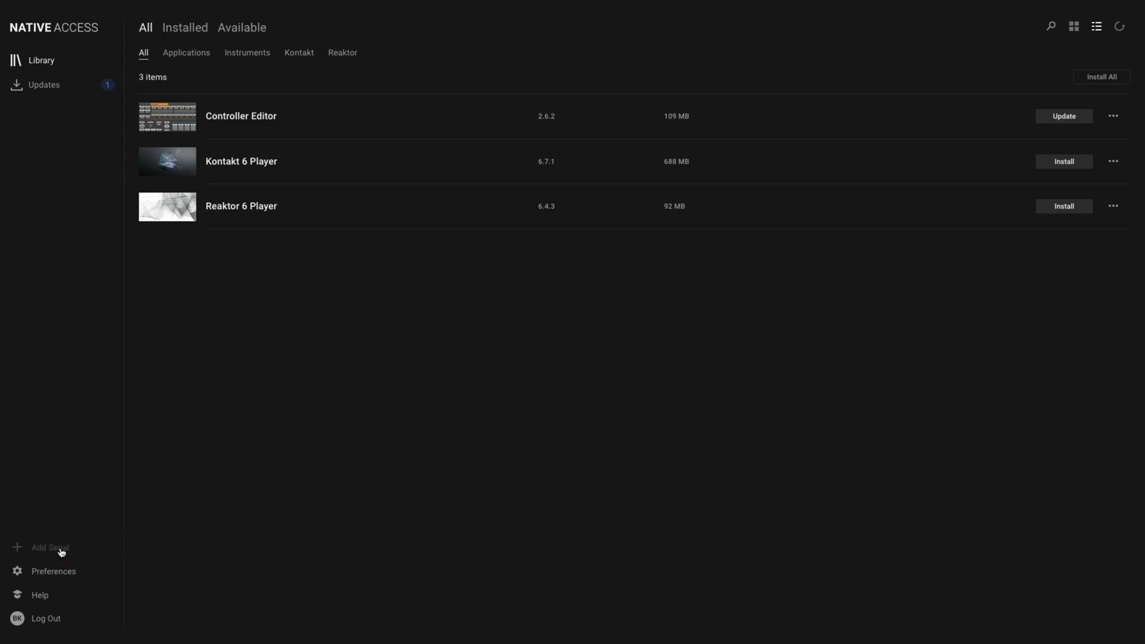
- Add the product's serial number and confirm the registration Success dialog
click(49, 547)
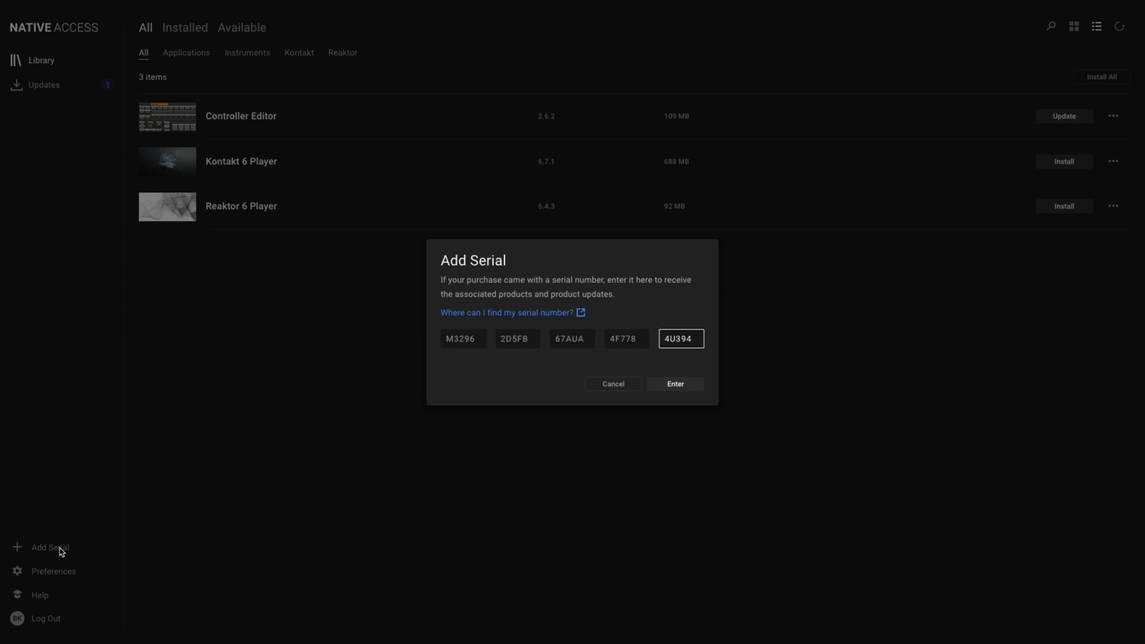
click(673, 384)
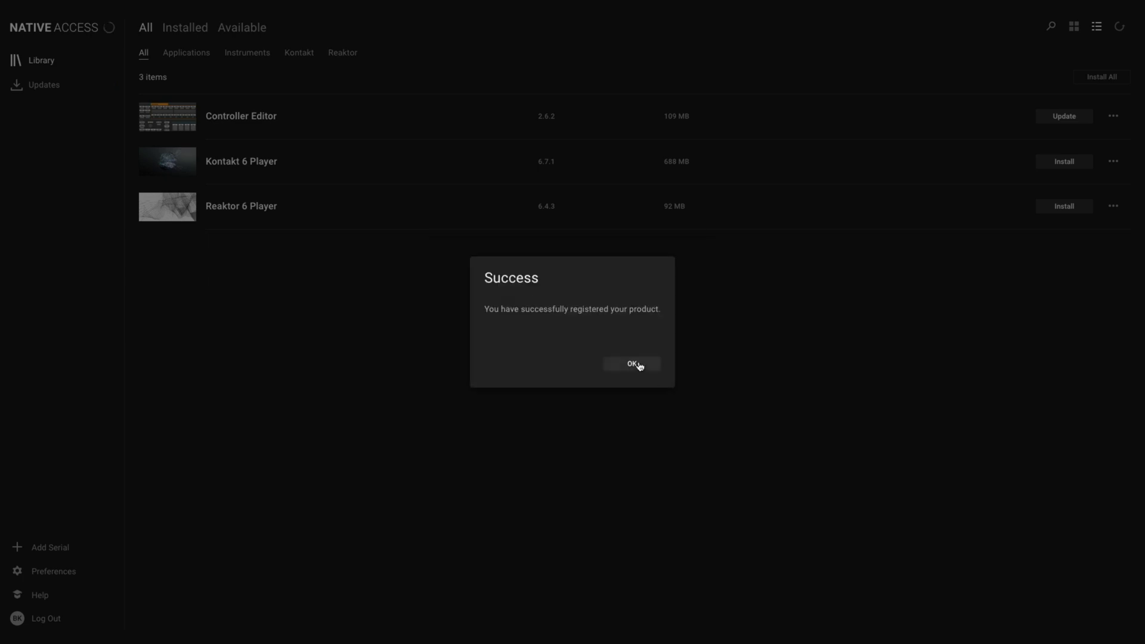
click(630, 364)
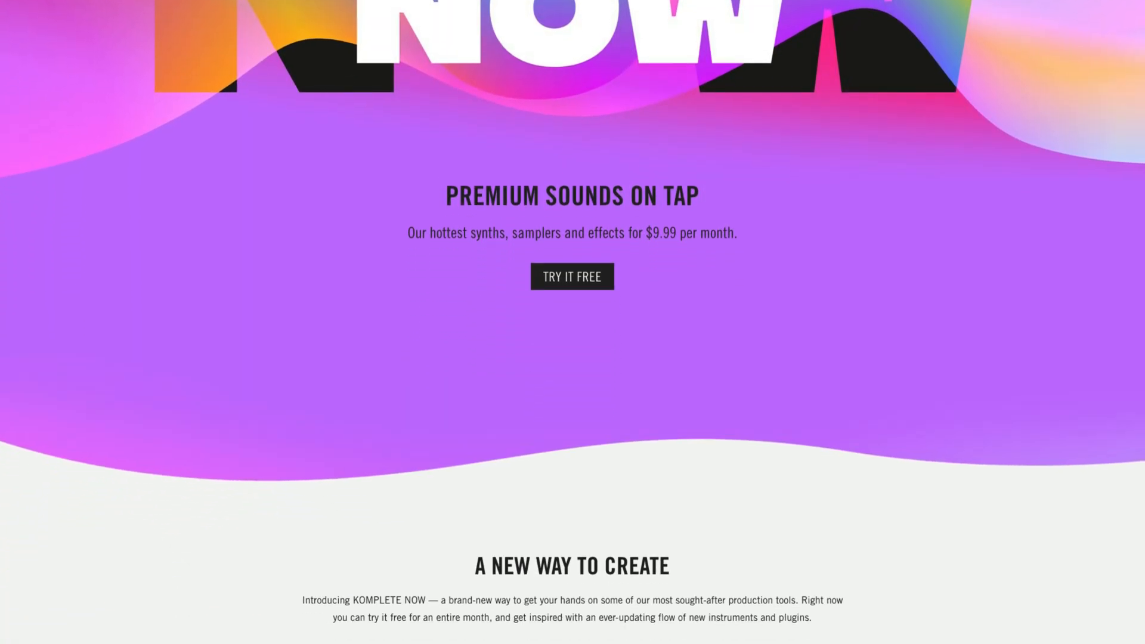
scroll(down, 3)
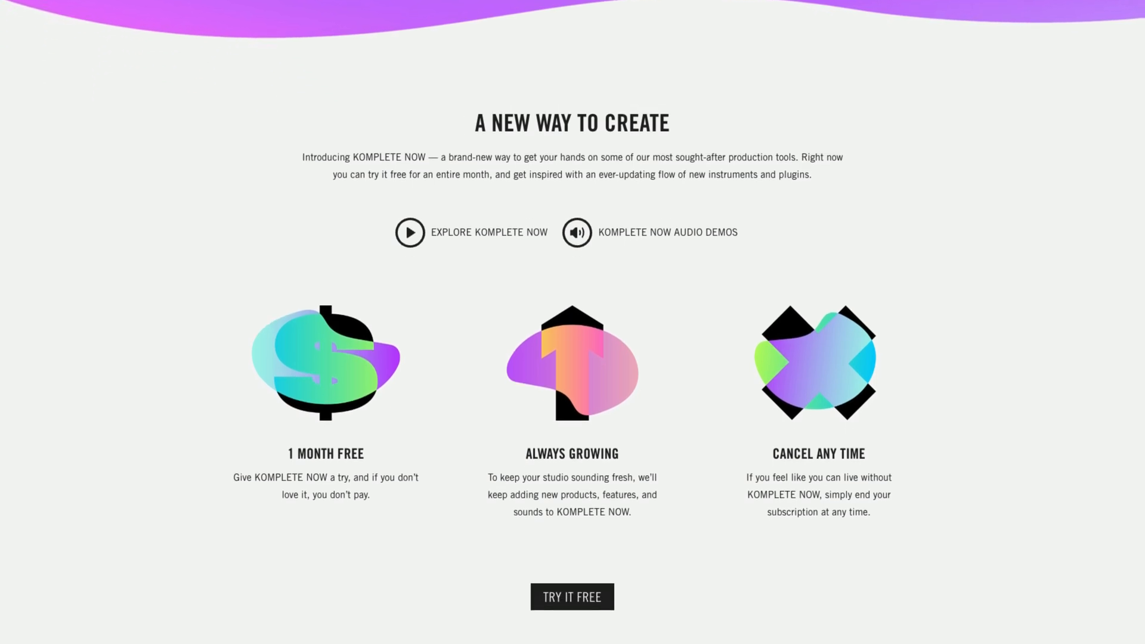
scroll(down, 3)
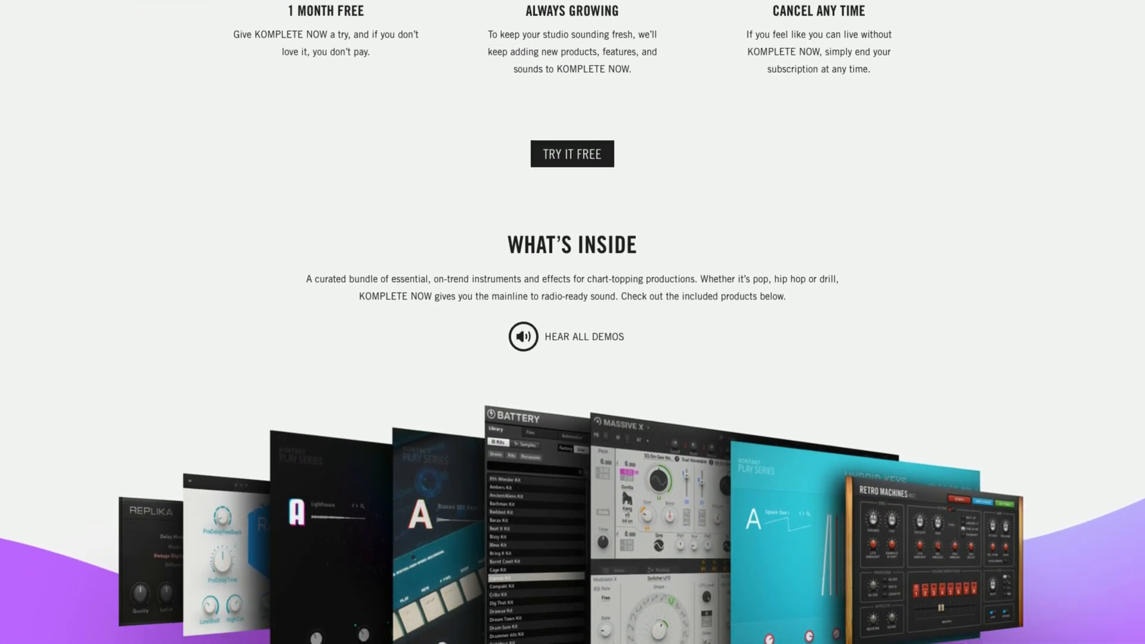
scroll(down, 3)
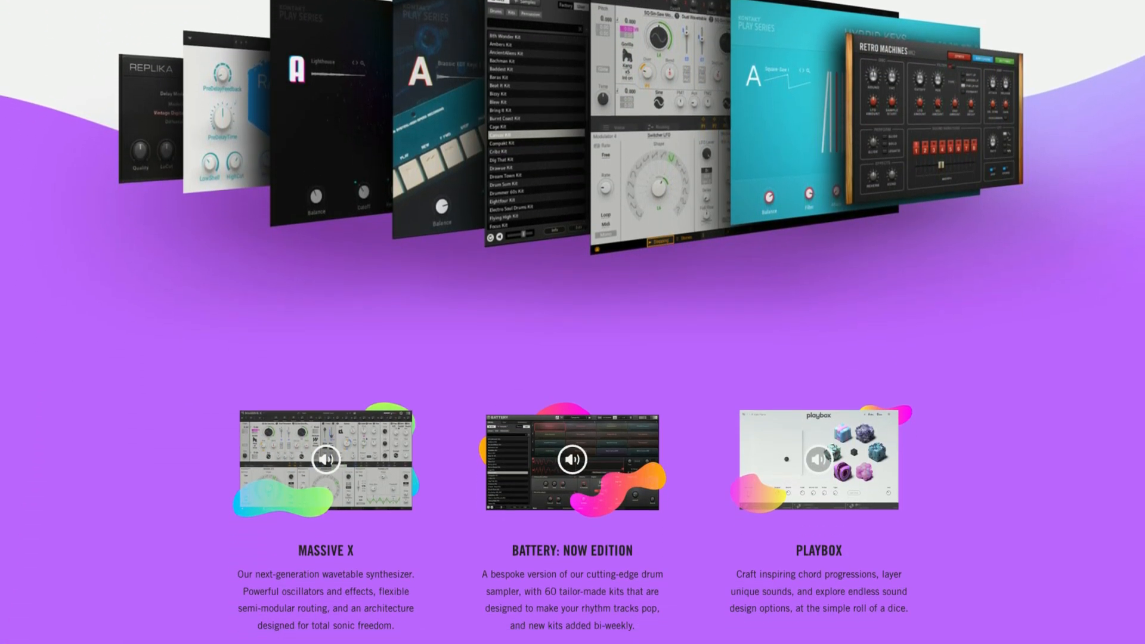
scroll(down, 3)
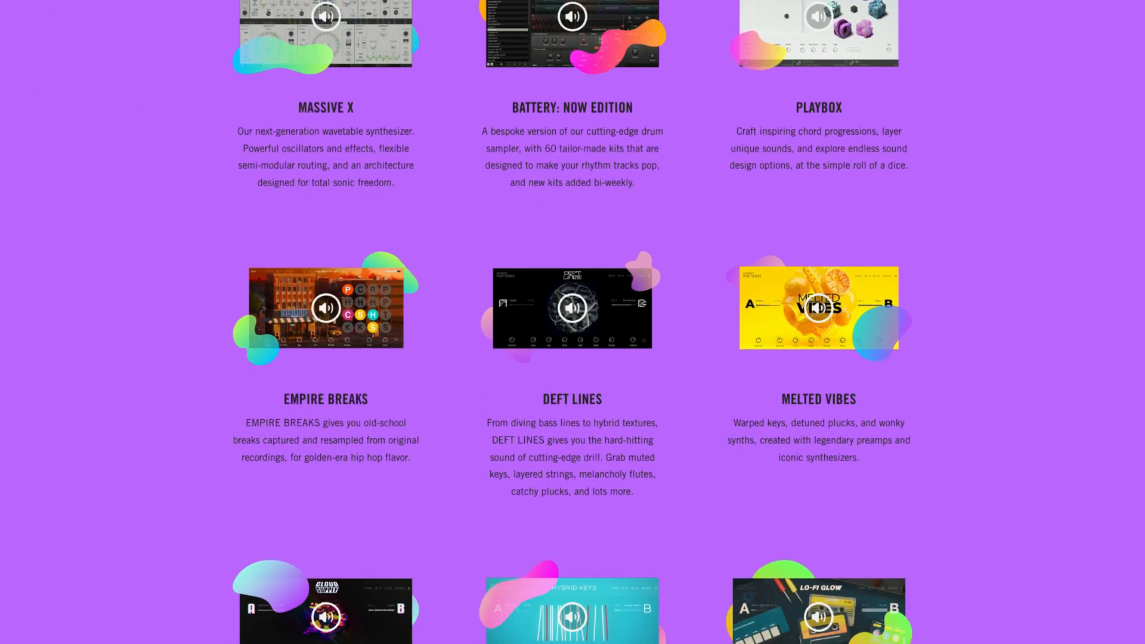
scroll(down, 3)
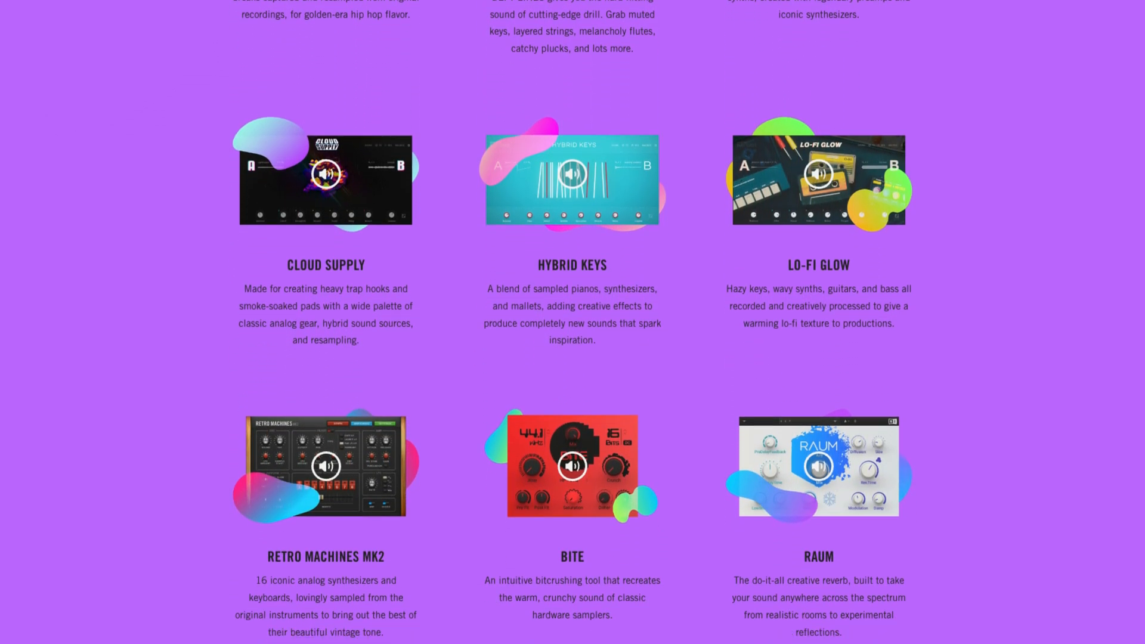
scroll(down, 3)
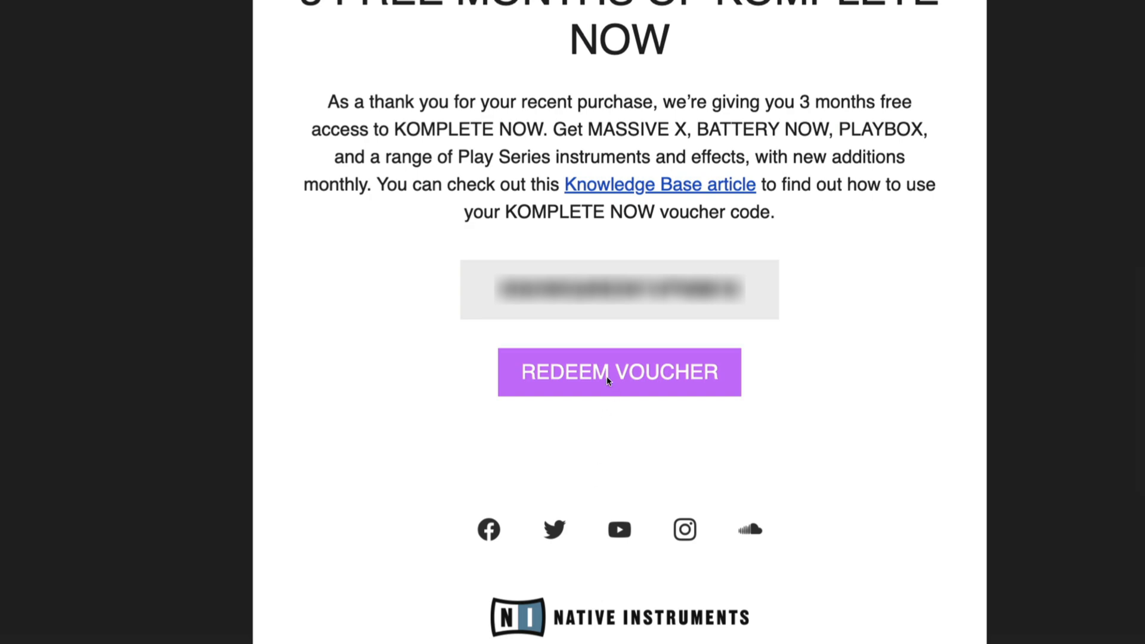
- Redeem the Komplete NOW voucher, start the free trial and log in with the Native ID
click(618, 371)
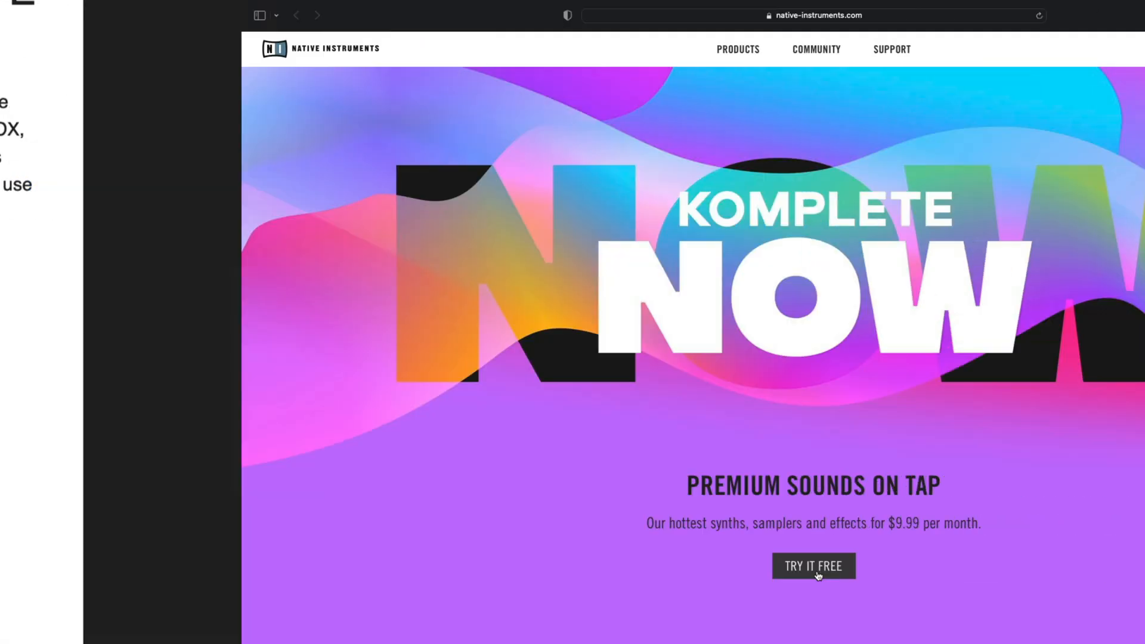
click(812, 566)
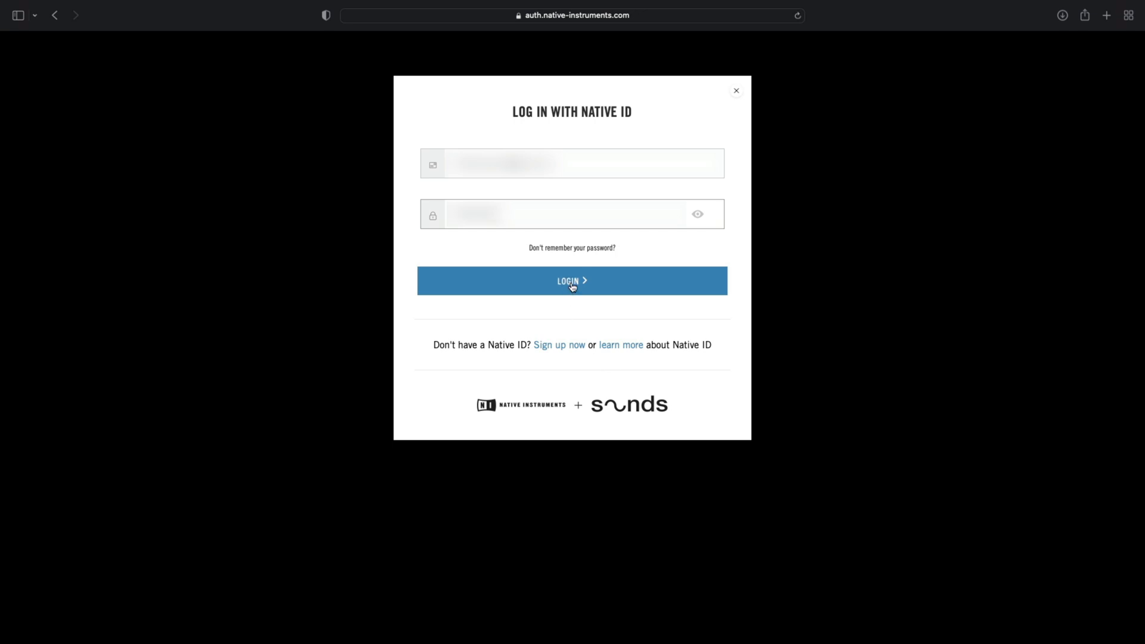
click(571, 280)
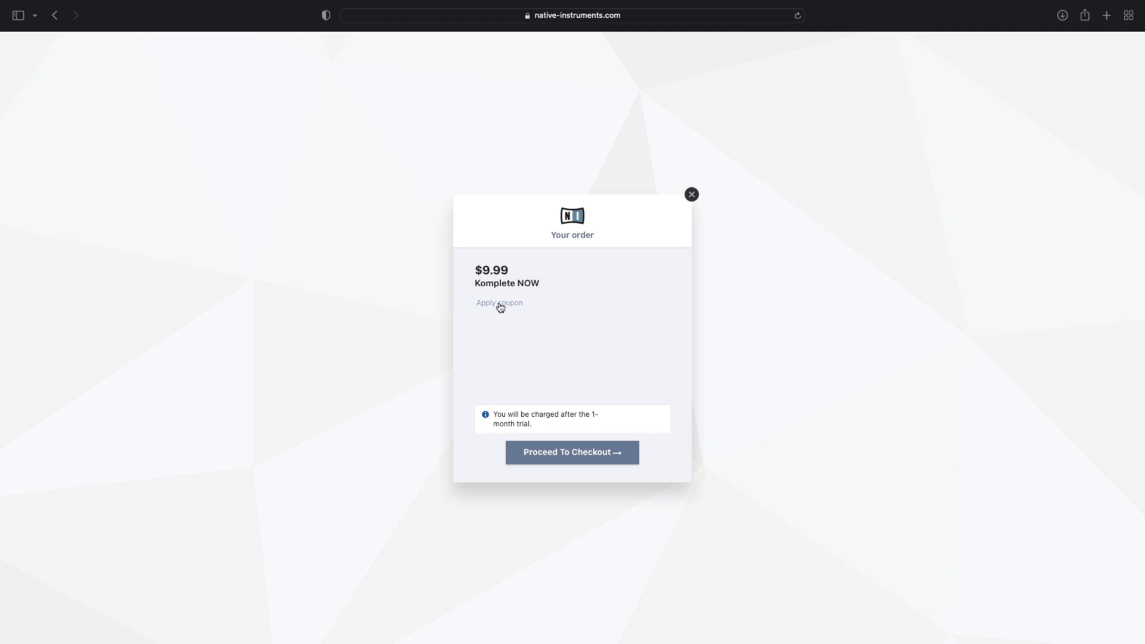
- Apply the 3-month voucher code so the total is $0.00 and proceed to checkout
click(500, 302)
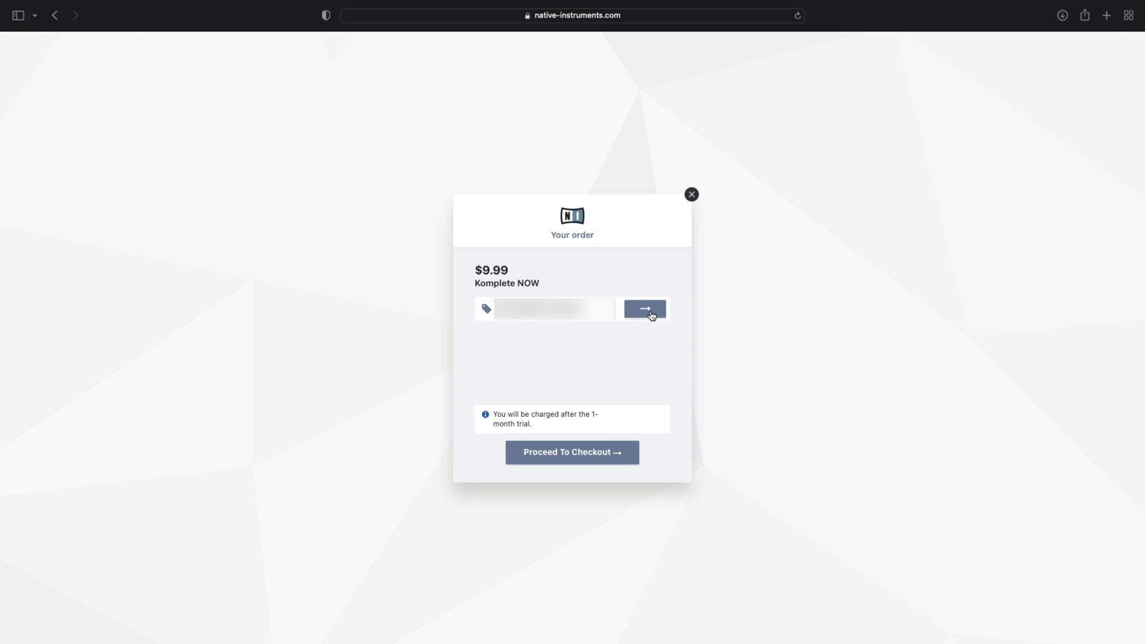
click(644, 309)
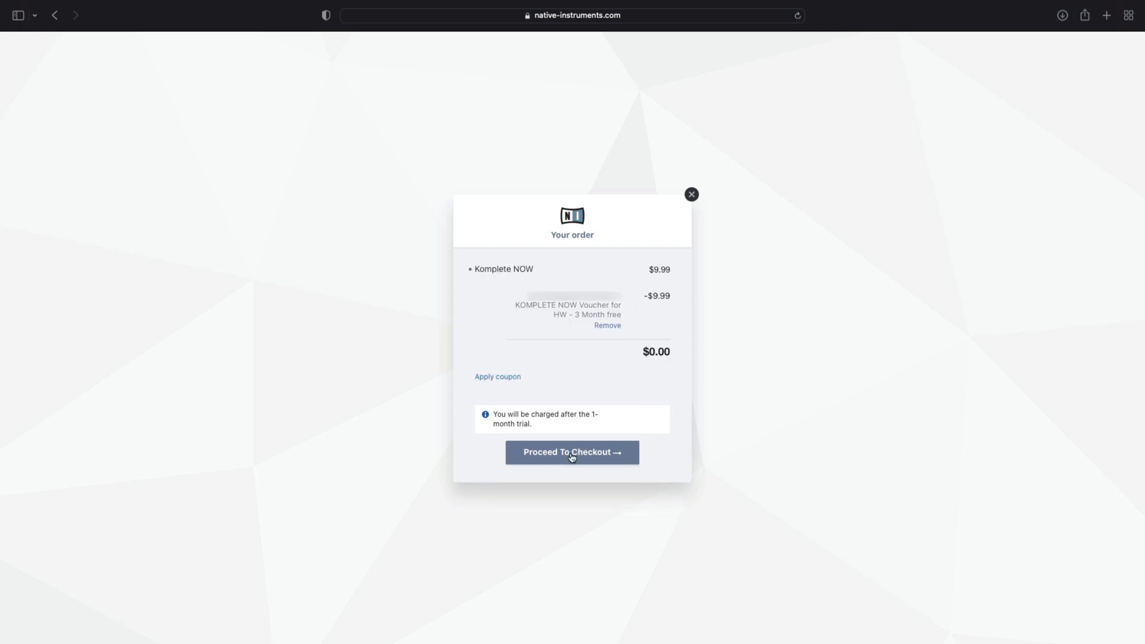
click(572, 452)
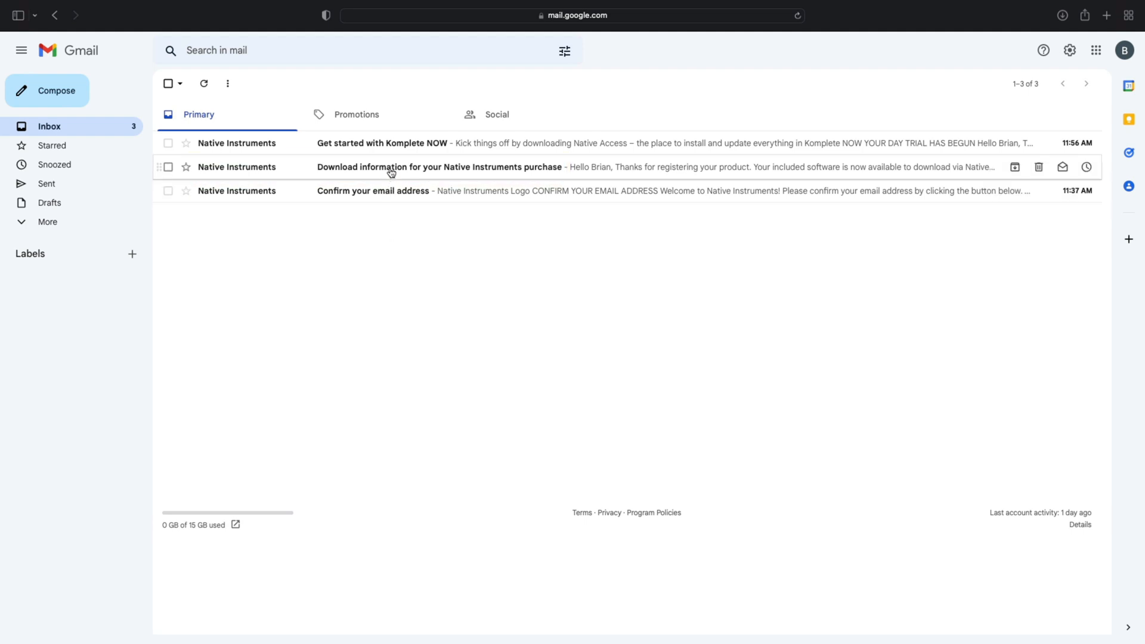
- Request the Ableton Live Lite license from the purchase download information email
click(439, 166)
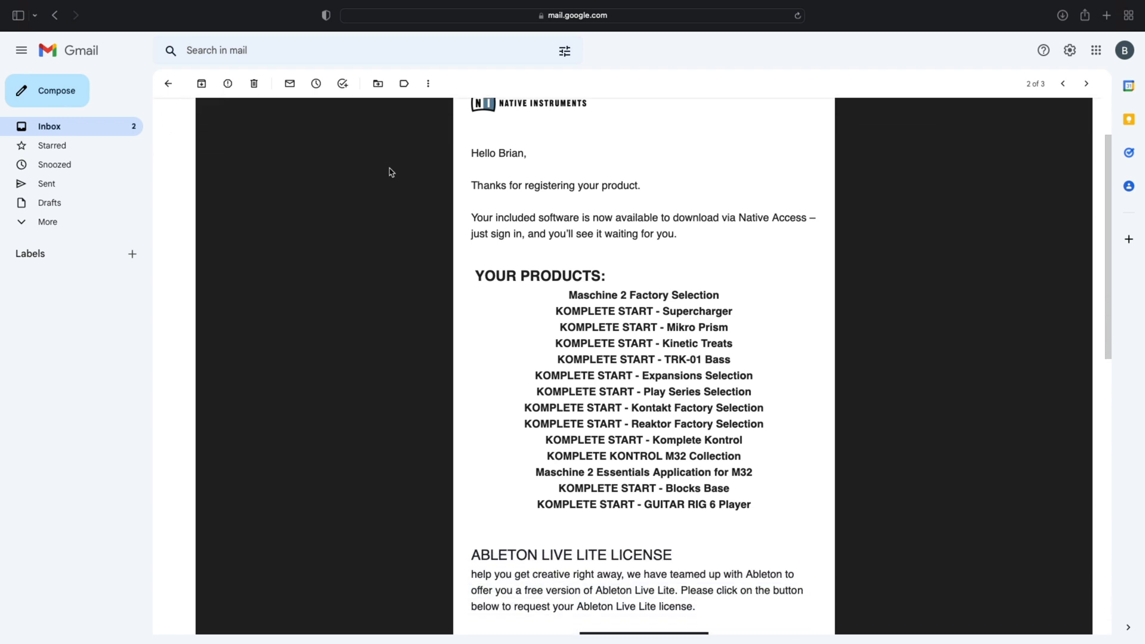
scroll(down, 3)
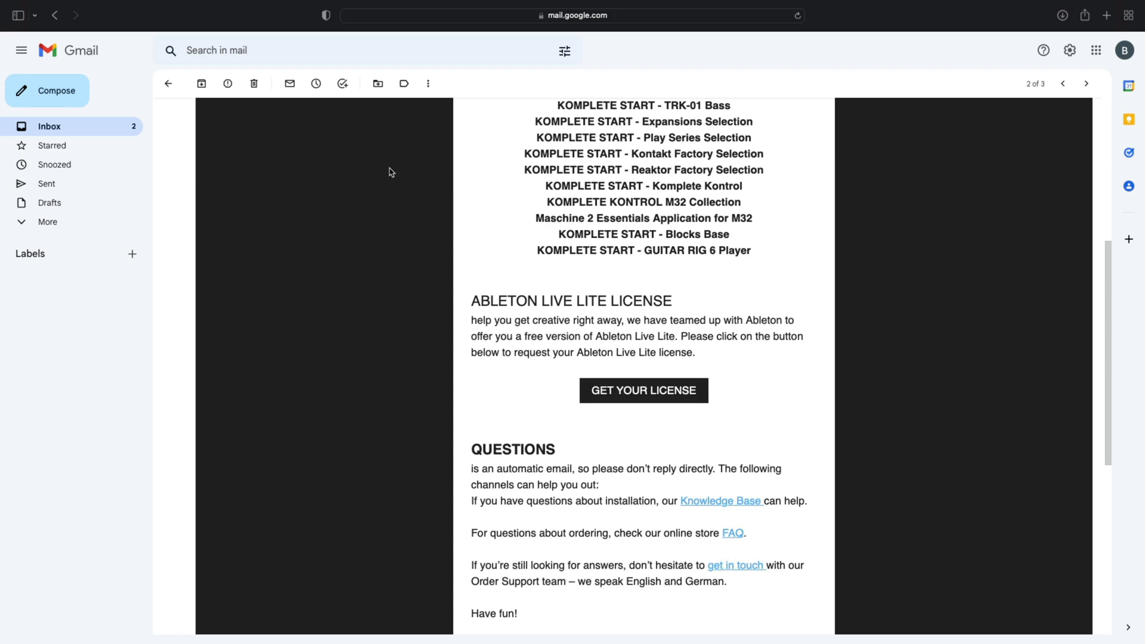
click(643, 389)
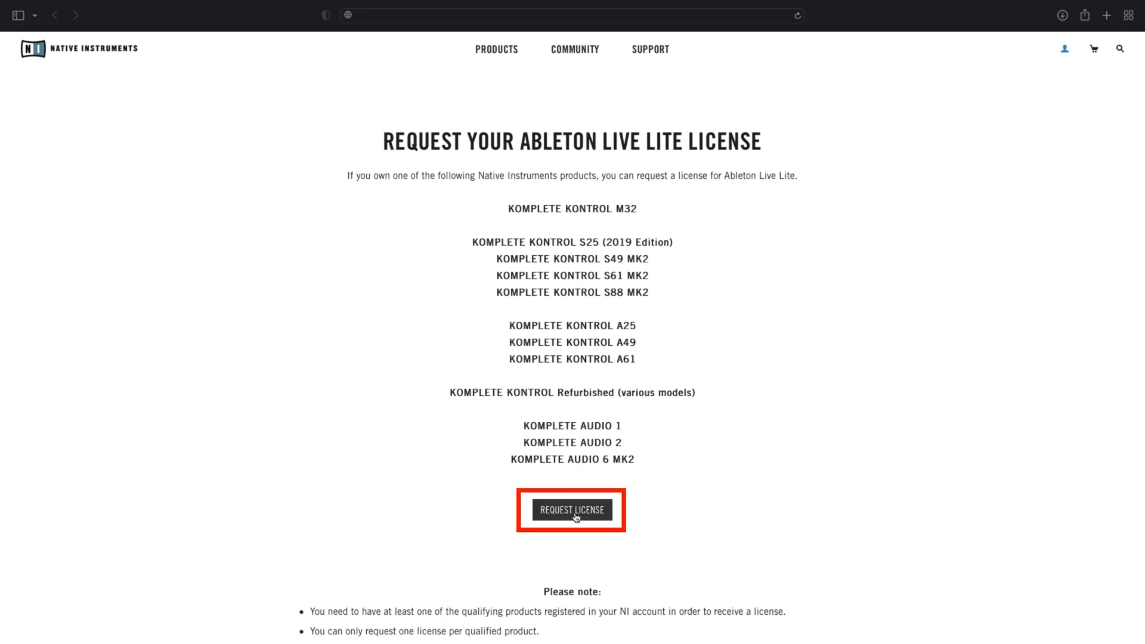
click(571, 510)
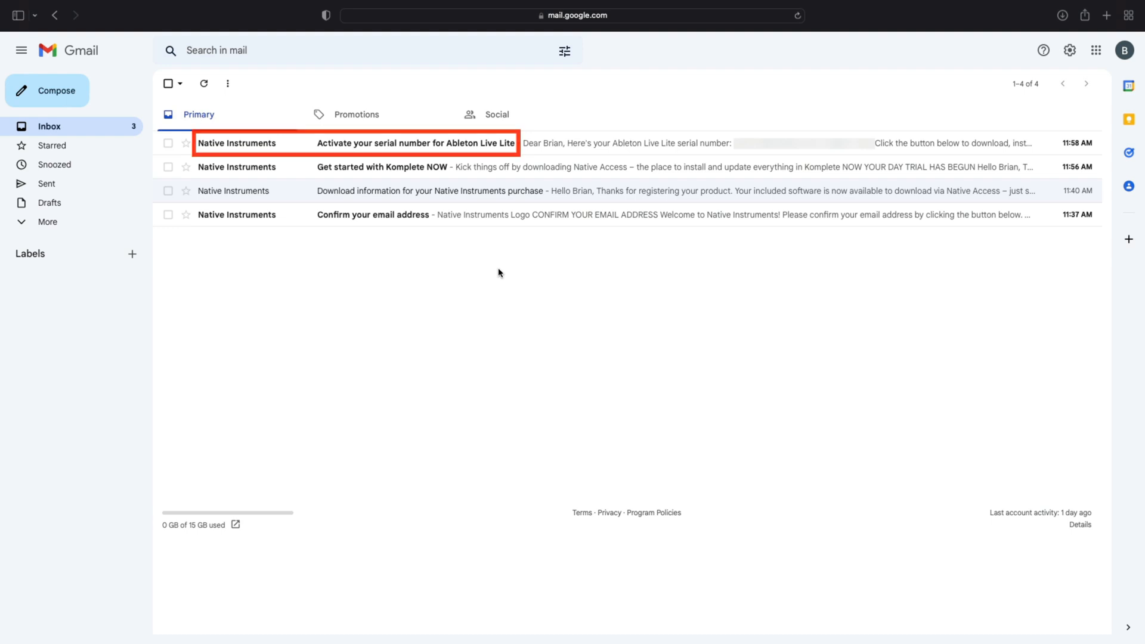
mouse_move(507, 143)
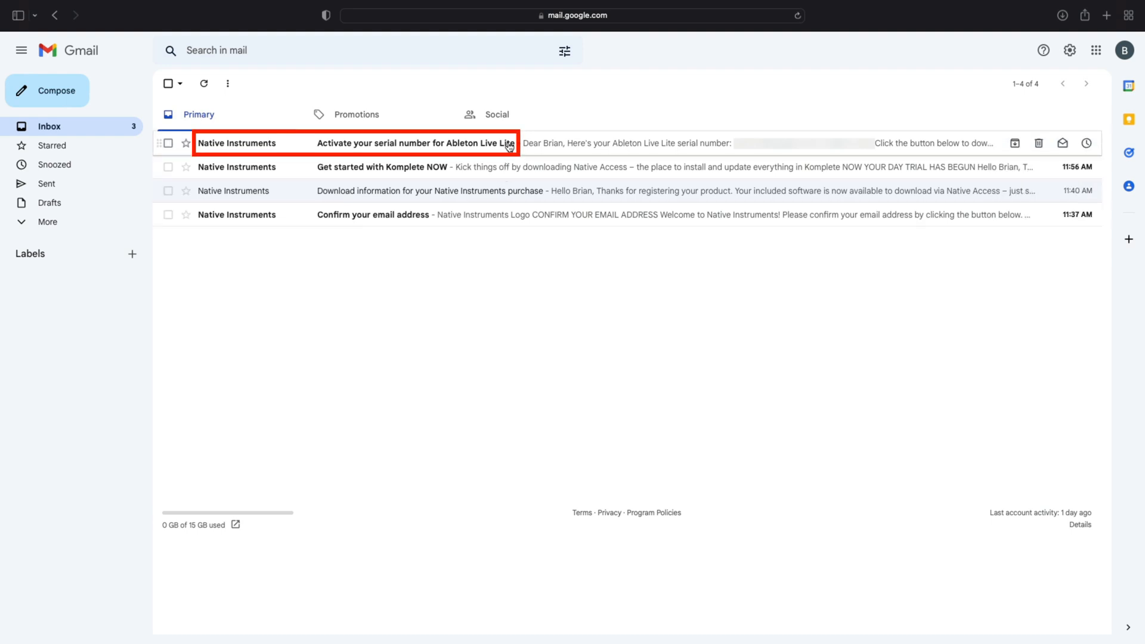
- From the 'Activate your serial number' email, go to the Live Lite download page
click(416, 143)
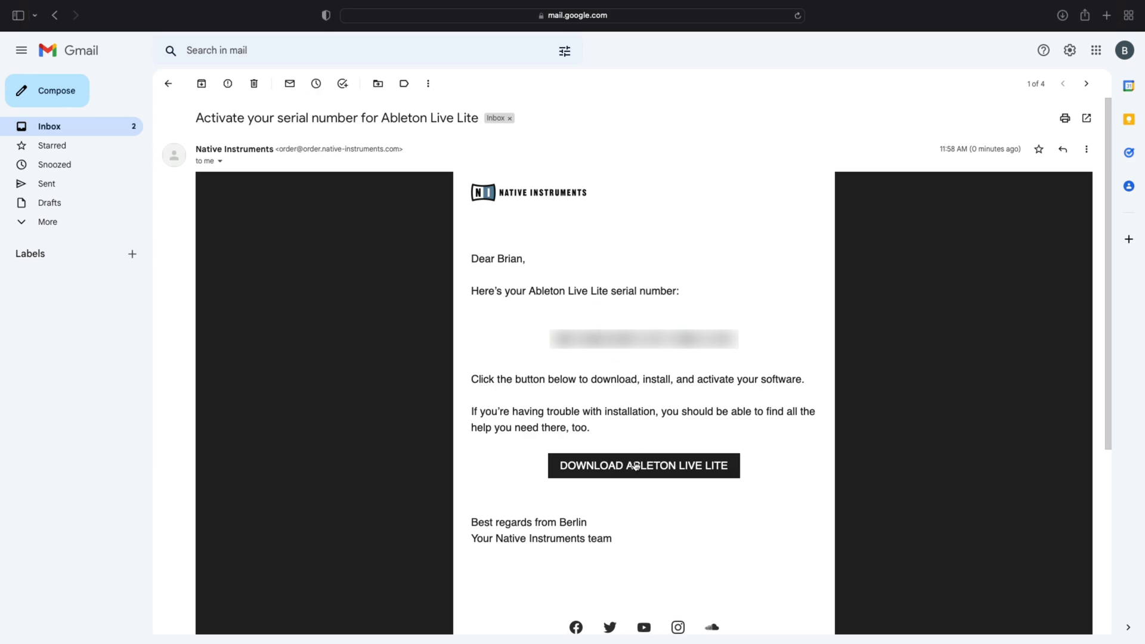
click(643, 465)
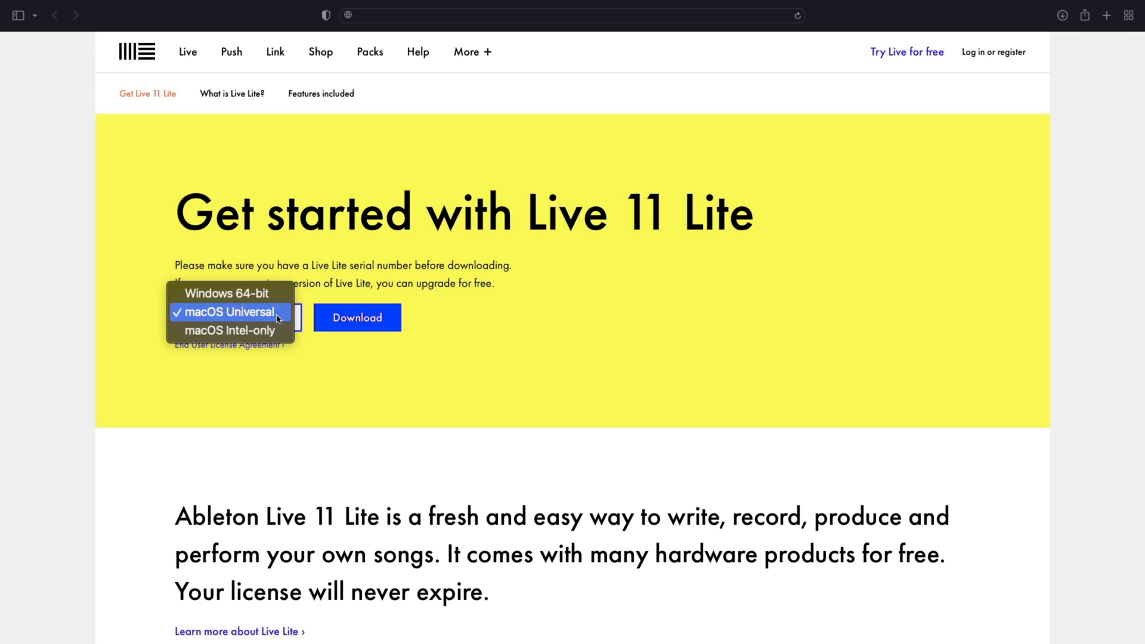
- Download the macOS Universal Live 11 Lite (3.05 GB) and mount the downloaded .dmg
click(228, 312)
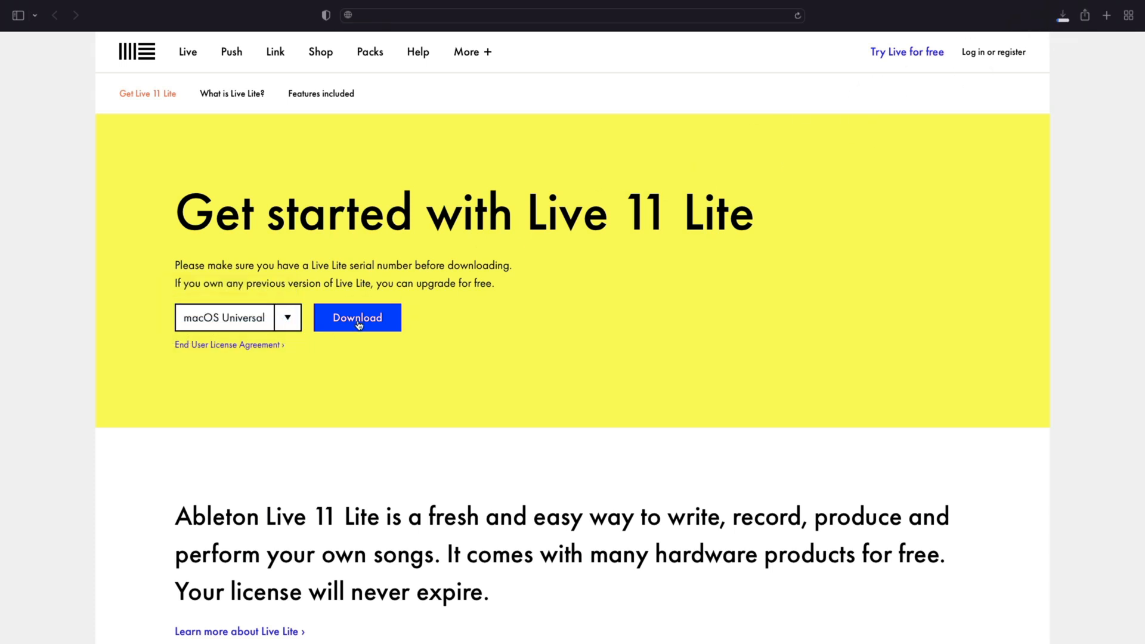
click(357, 317)
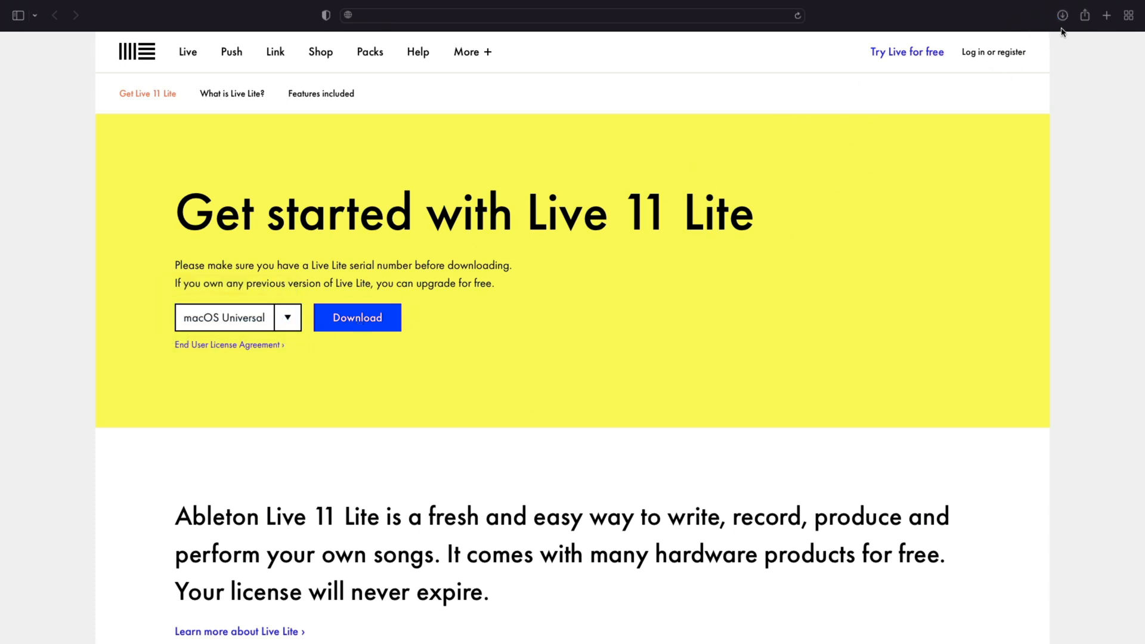
click(1061, 14)
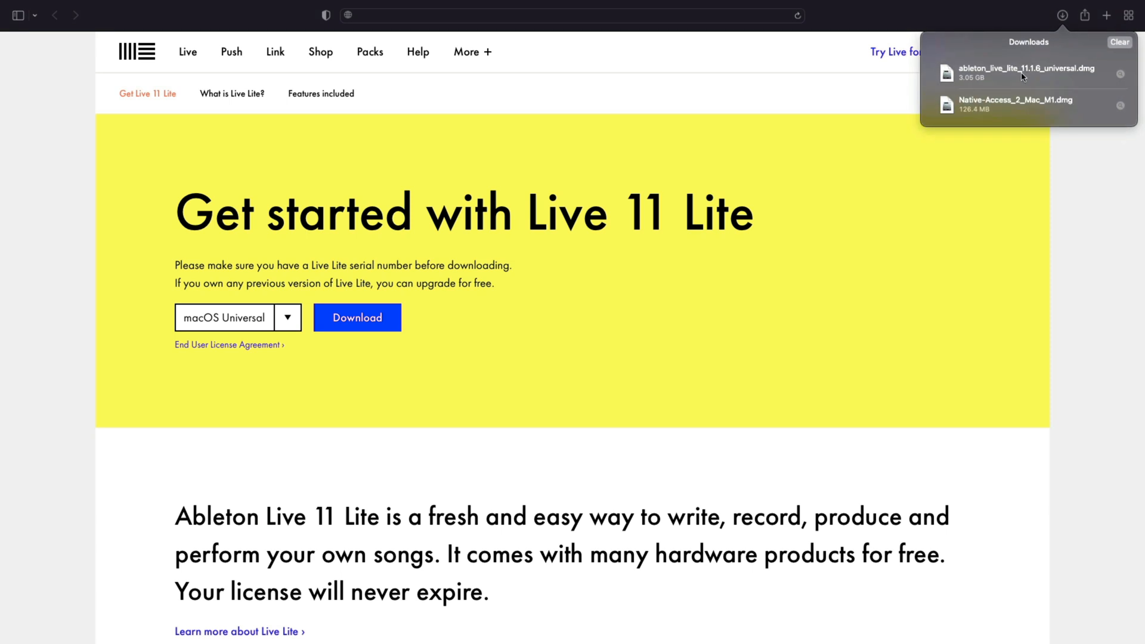
double_click(1021, 72)
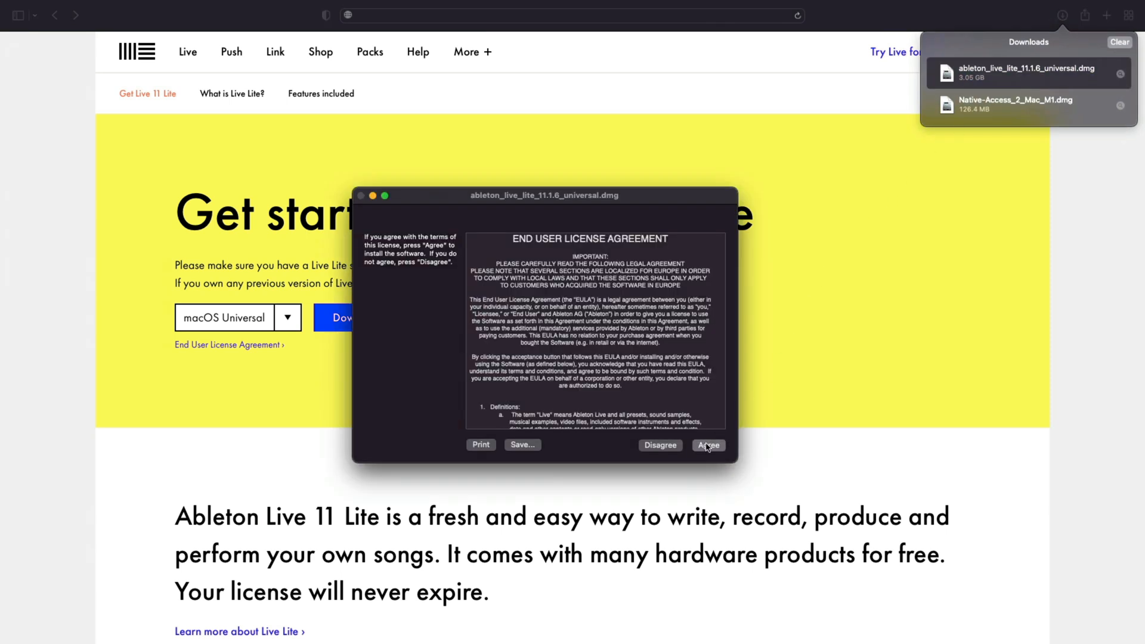
- Agree to the licence, copy Ableton Live 11 Lite into Applications and launch it
click(708, 445)
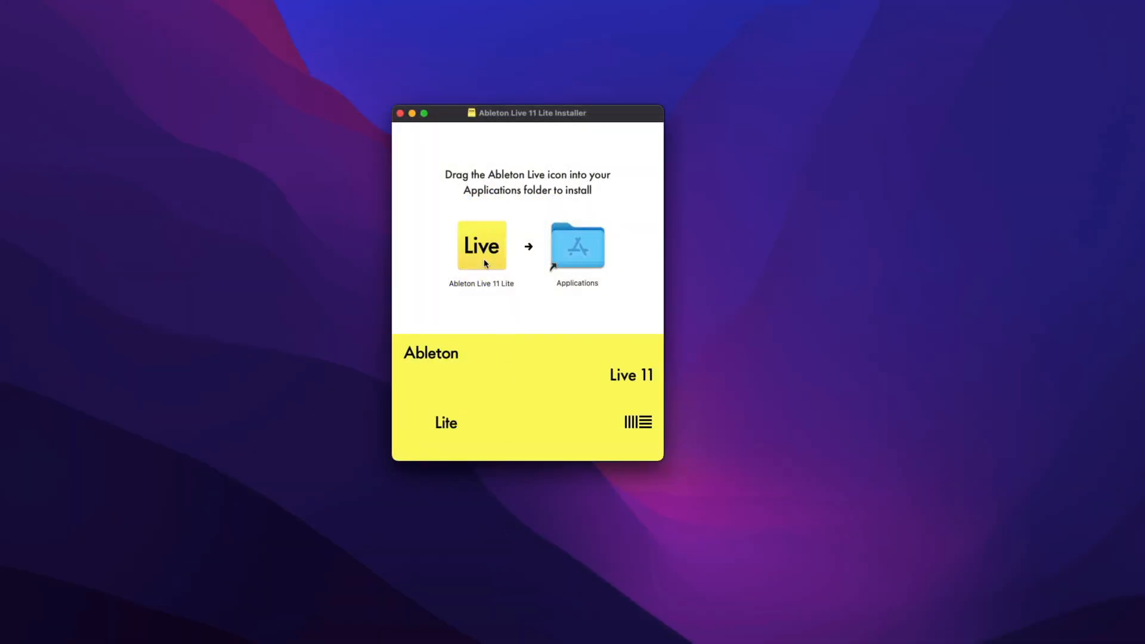
drag(482, 245, 577, 244)
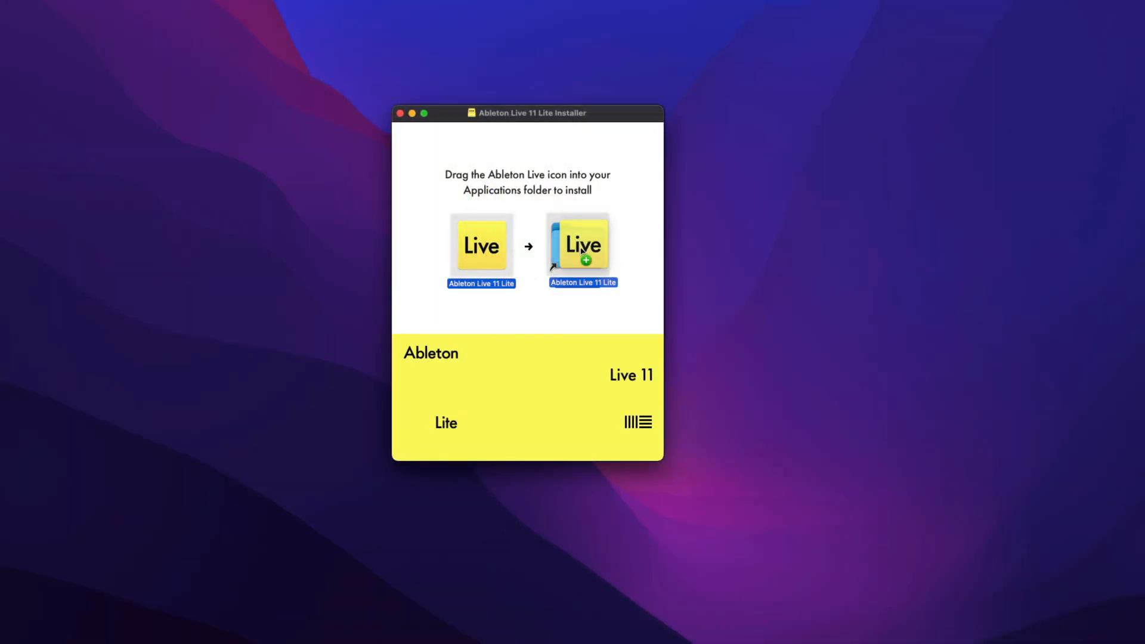
drag(481, 244, 577, 245)
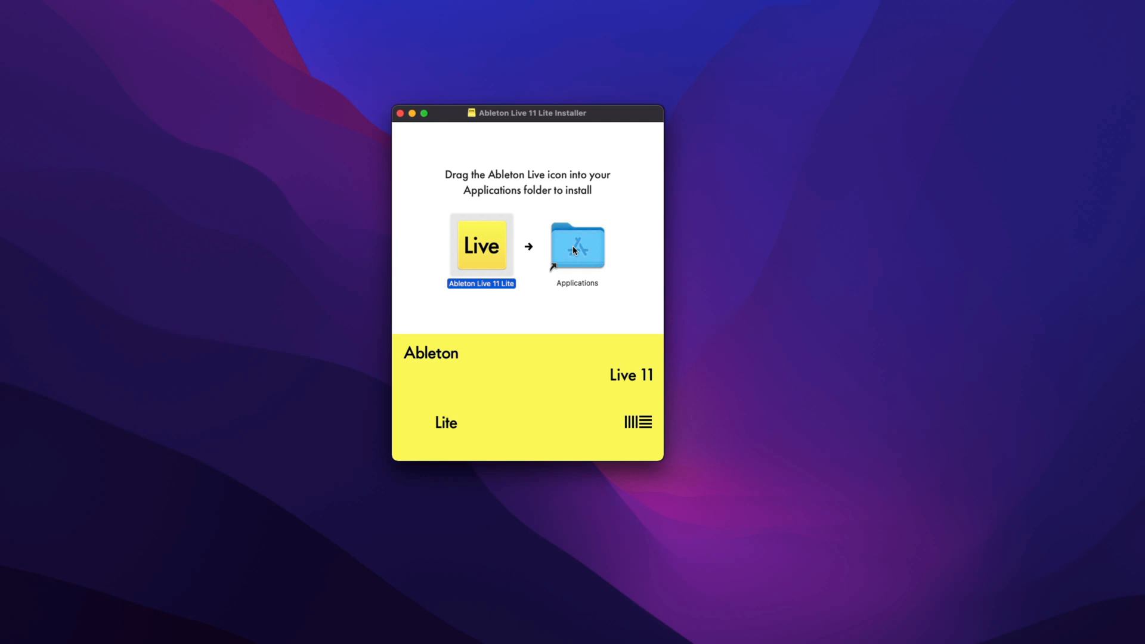
double_click(577, 246)
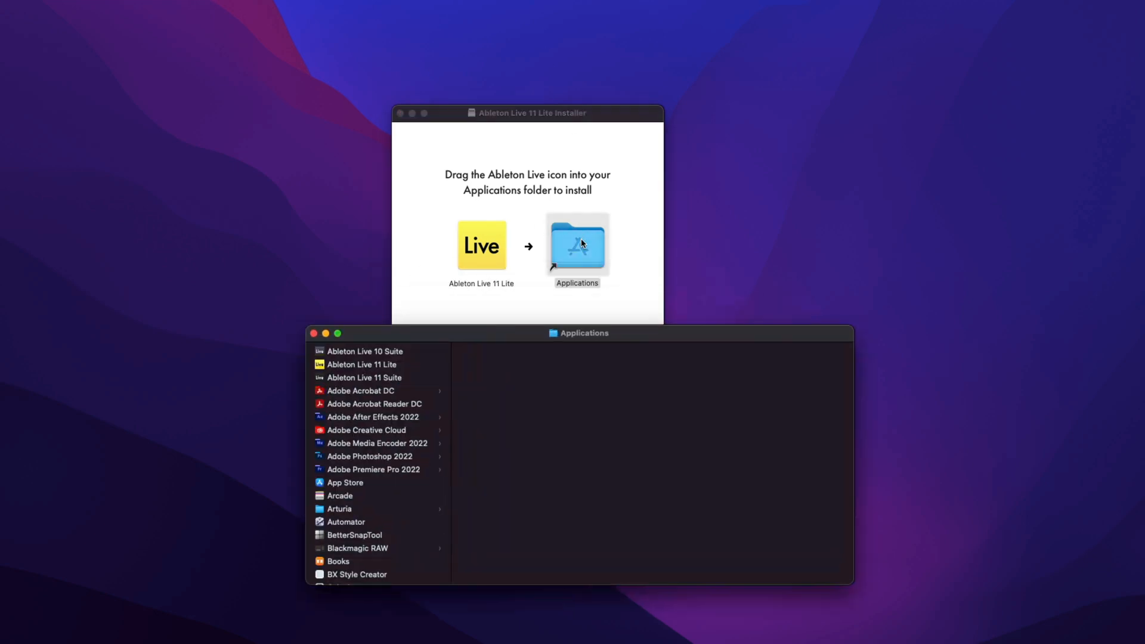
mouse_move(359, 368)
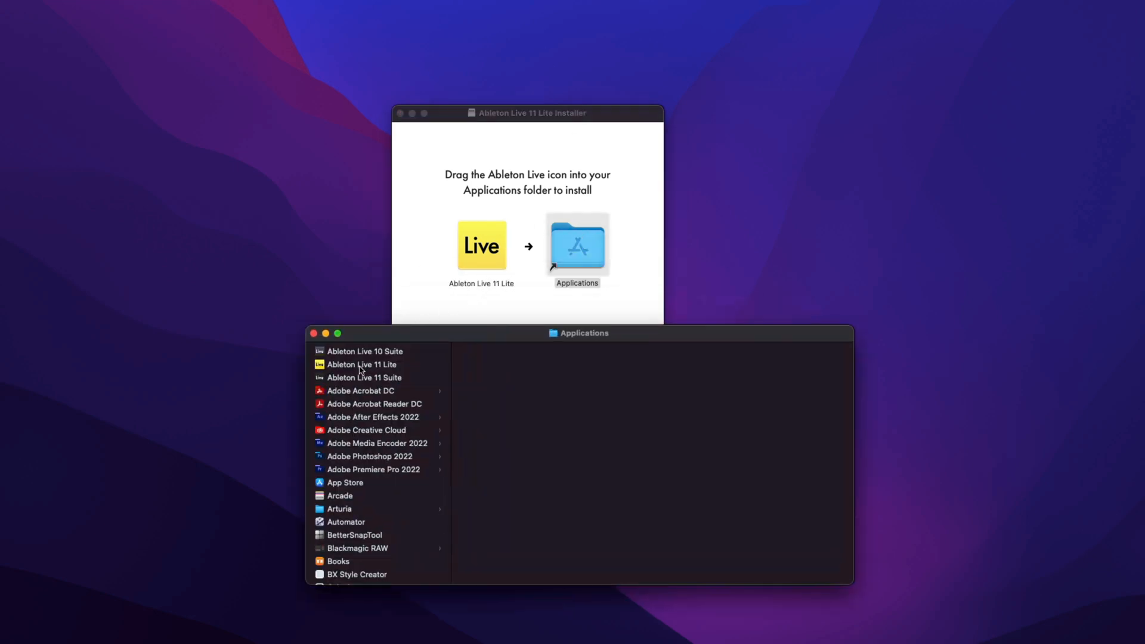
click(361, 365)
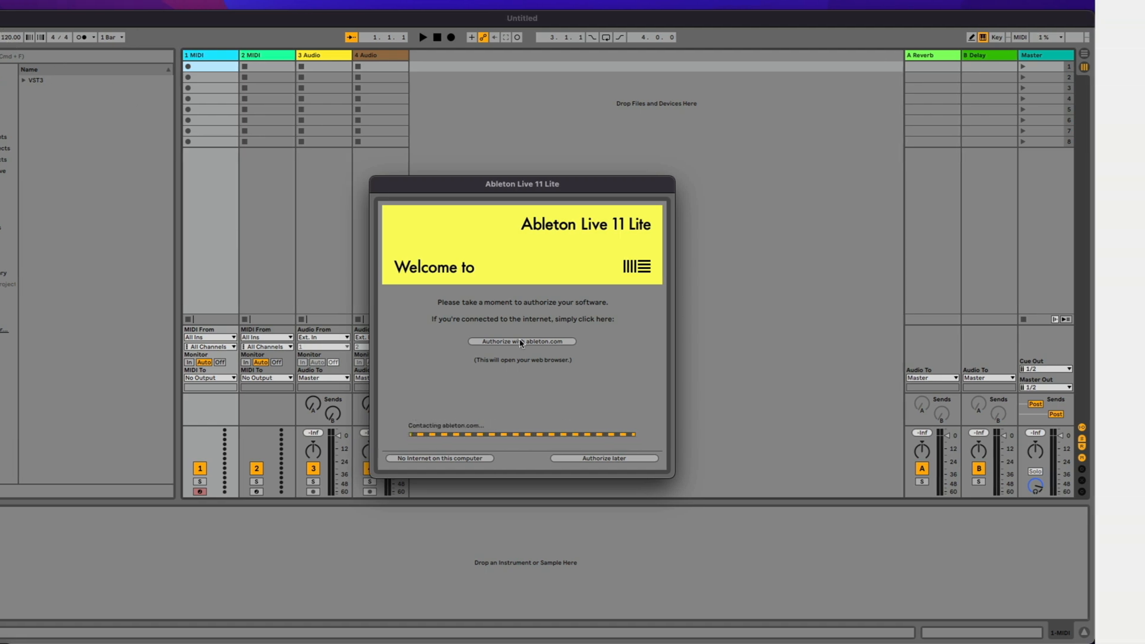
- Choose 'Authorize with ableton.com' to reach the Register a product page with the code entered
click(521, 341)
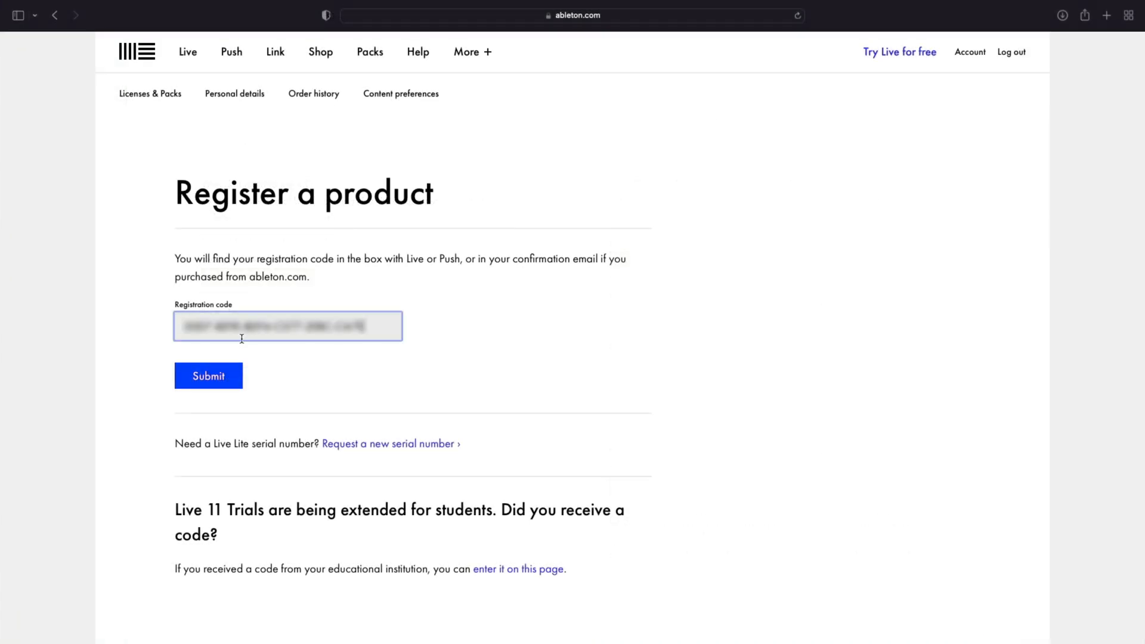
- Submit the Live 11 Lite registration code and allow the page to hand over to Live
click(208, 375)
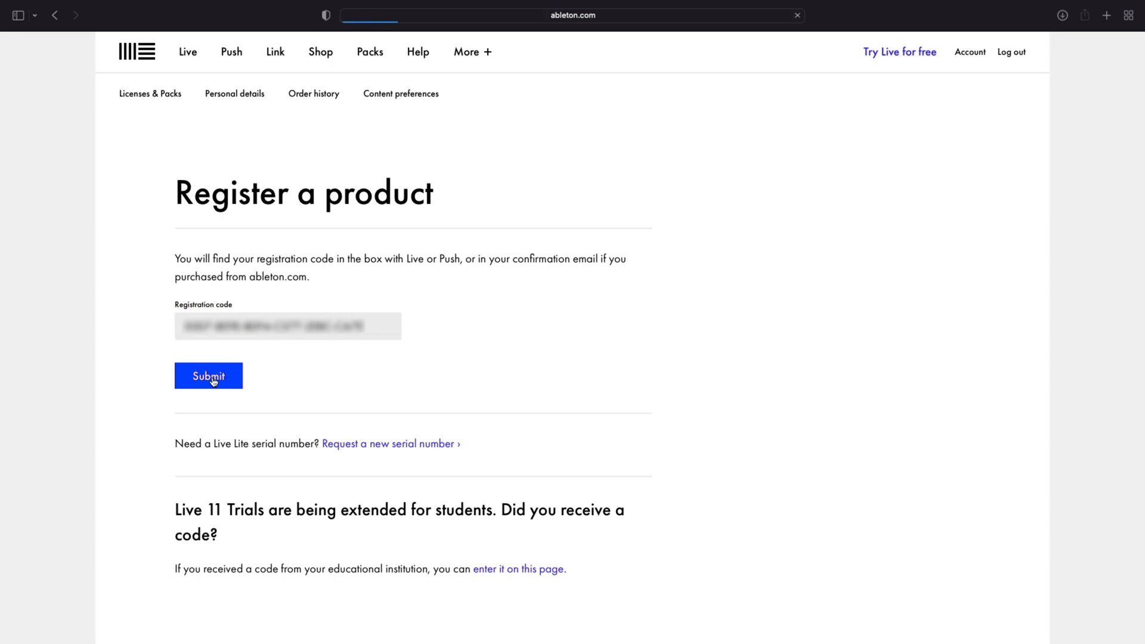
click(209, 375)
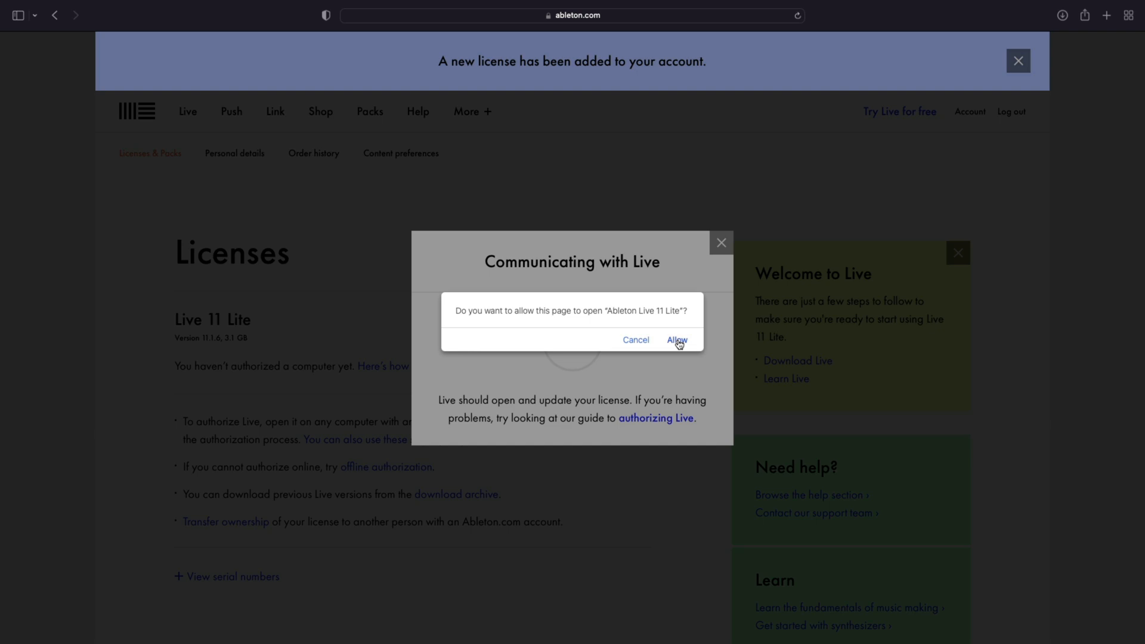
click(676, 341)
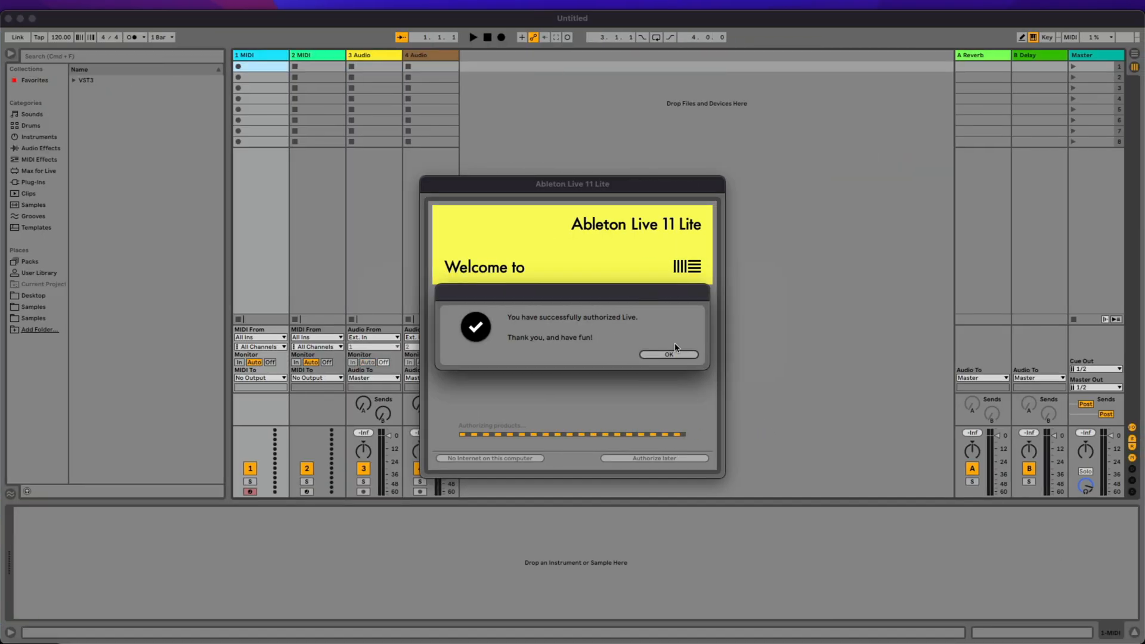
- Dismiss the 'You have successfully authorized Live' confirmation with OK
click(667, 355)
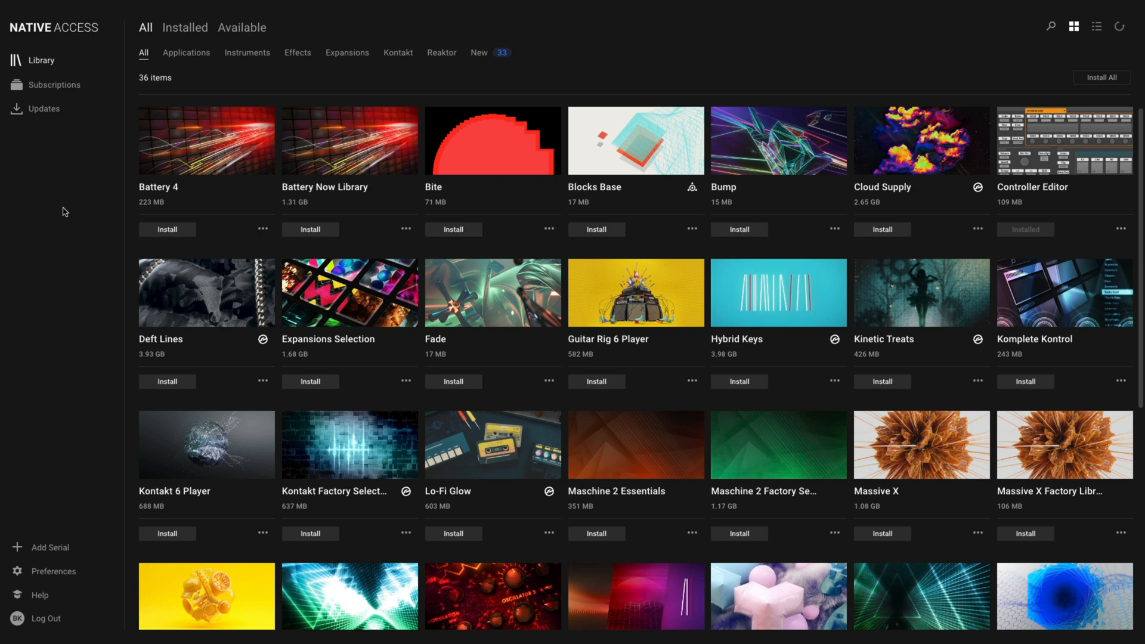
mouse_move(759, 73)
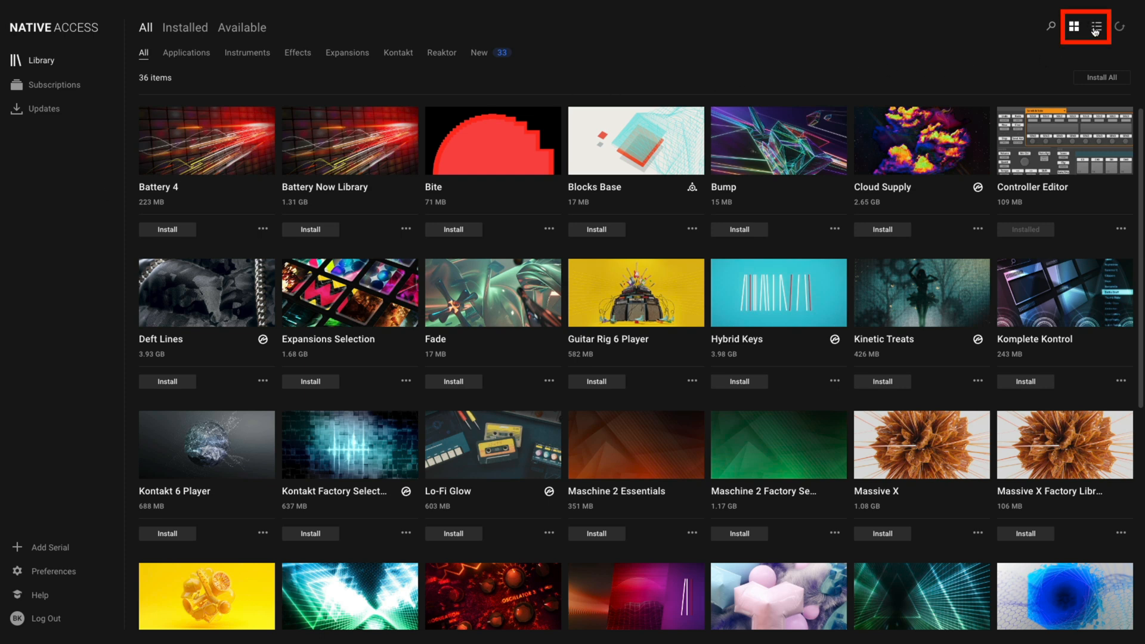
click(1073, 27)
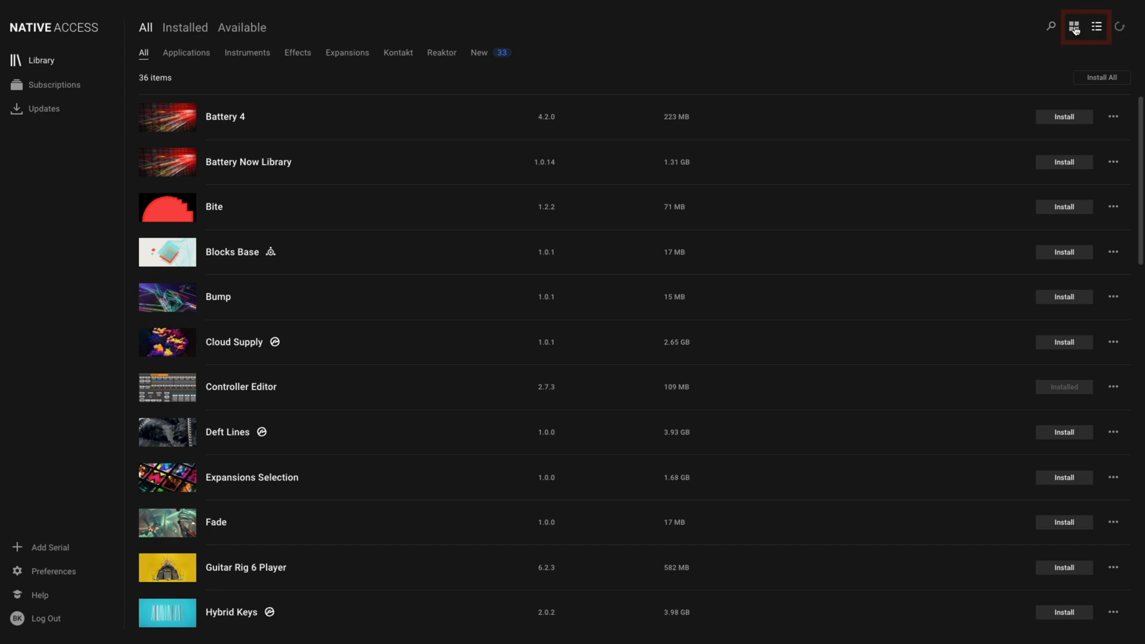
click(1073, 27)
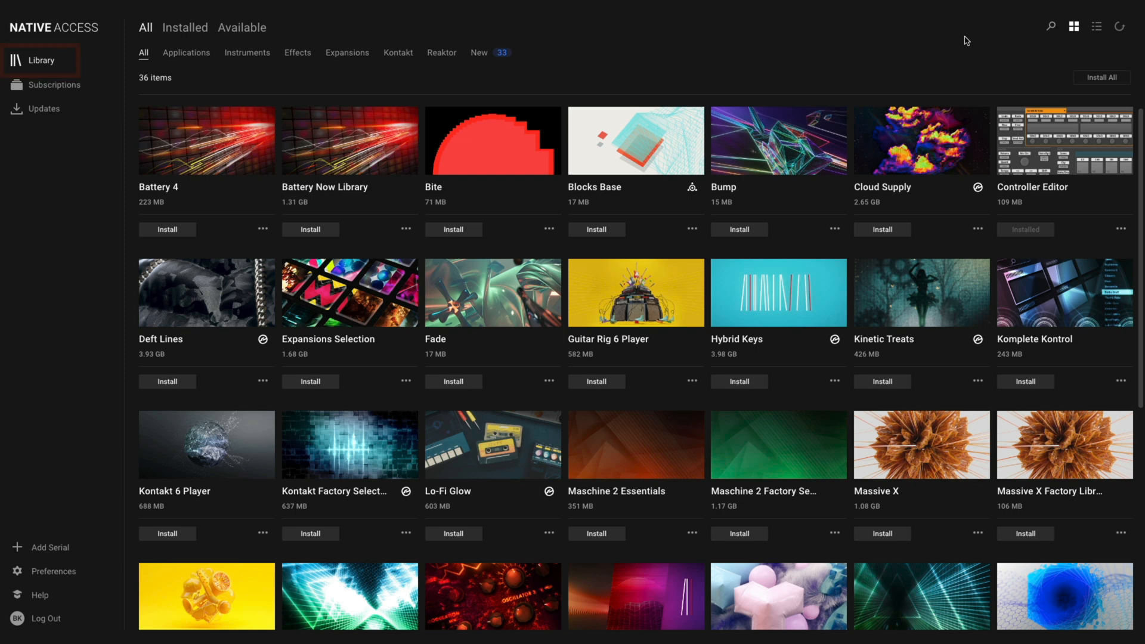
click(145, 27)
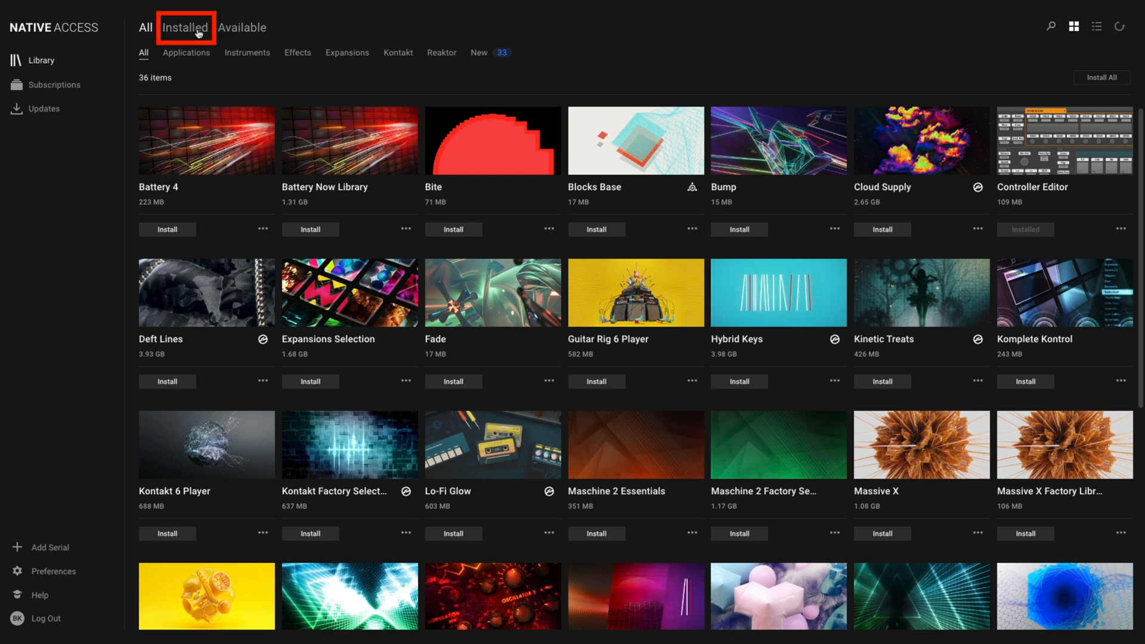
- Browse the Available products through Instruments, Expansions and Reaktor categories, ending on the installable applications
click(241, 28)
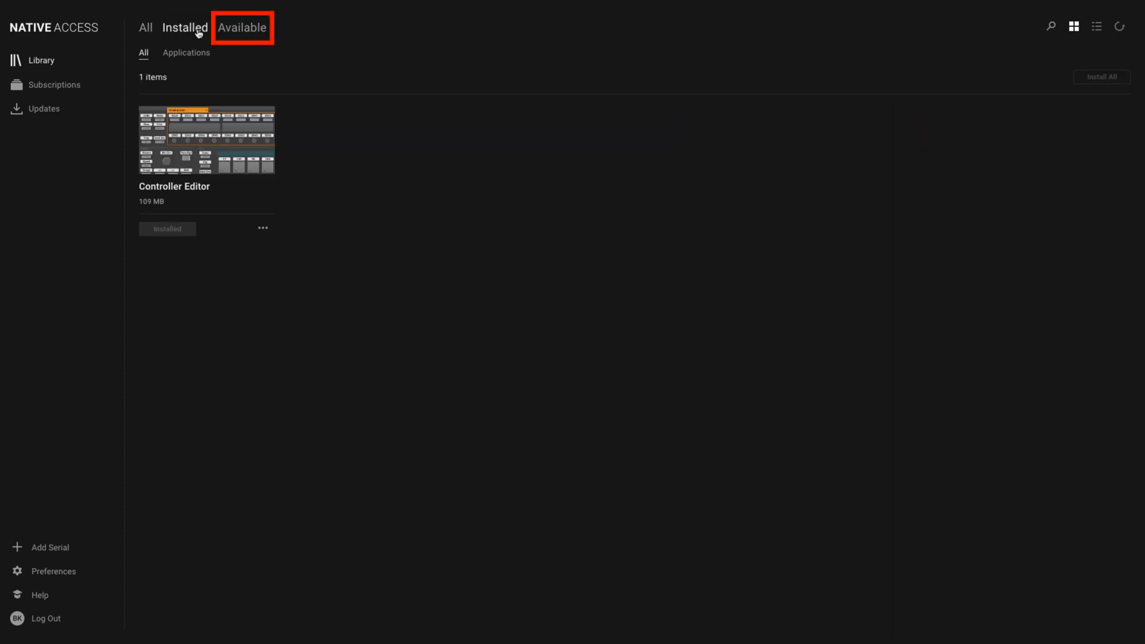
click(242, 27)
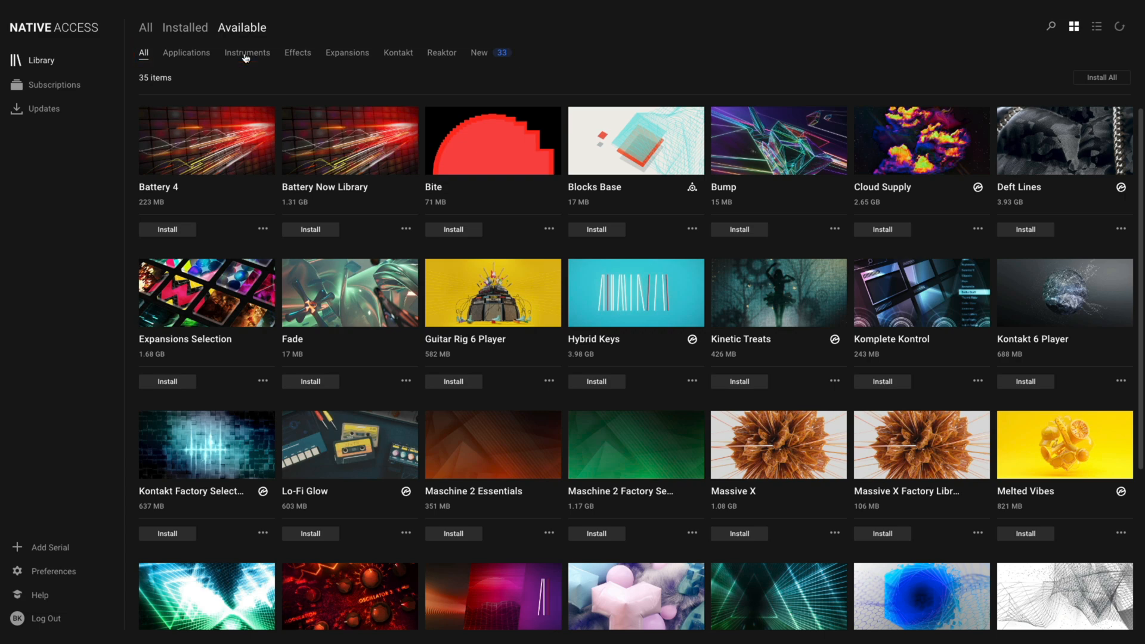
click(247, 53)
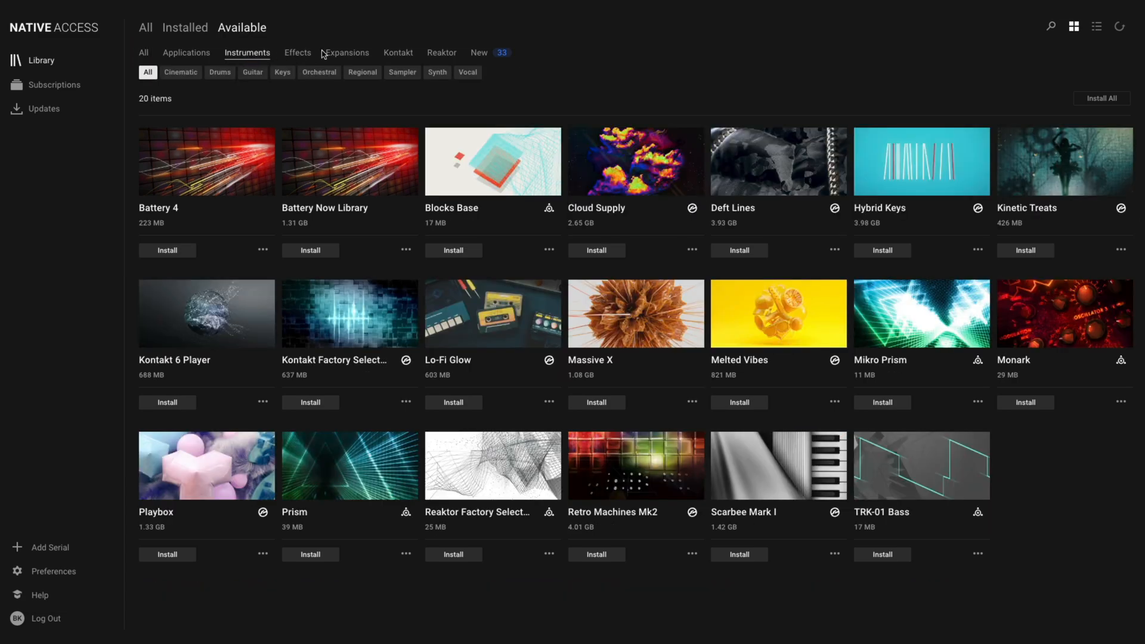
click(347, 52)
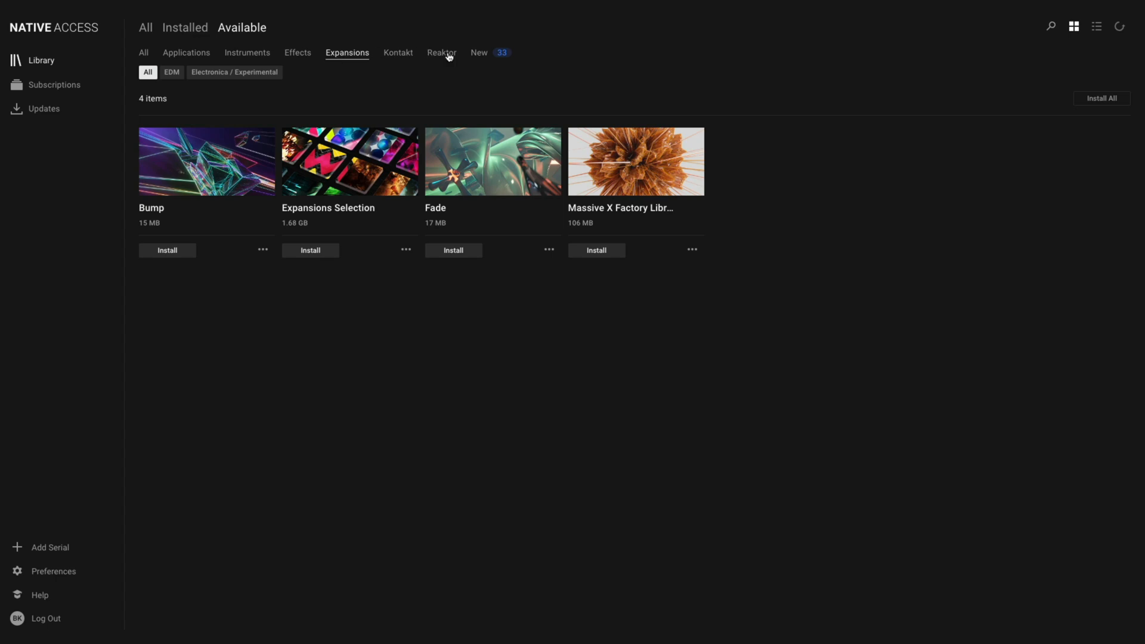
click(441, 52)
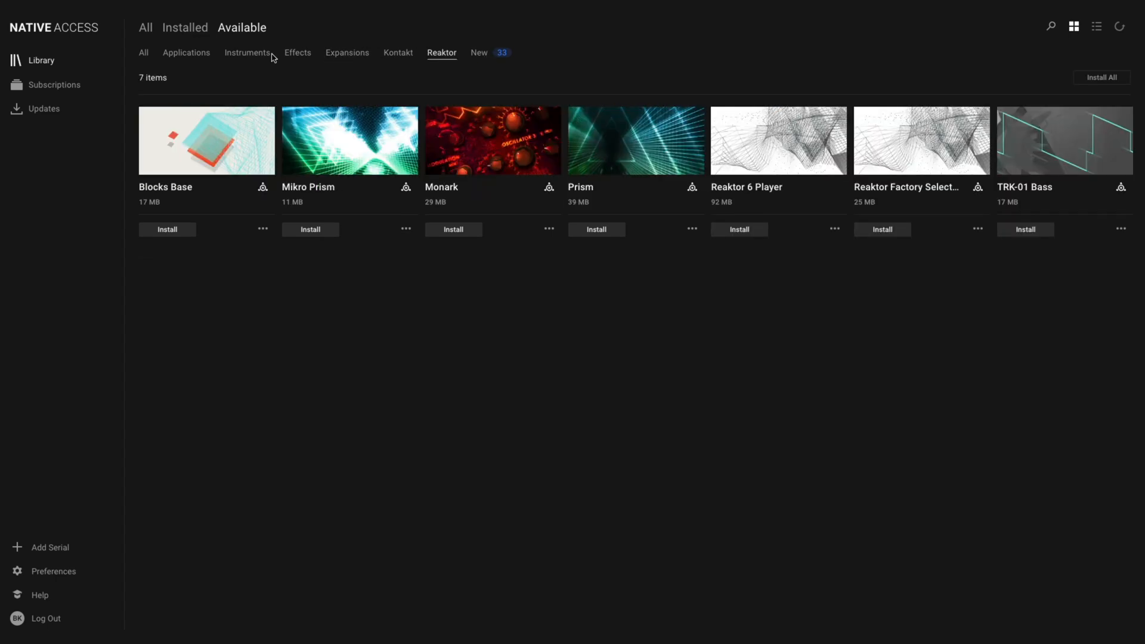
click(185, 53)
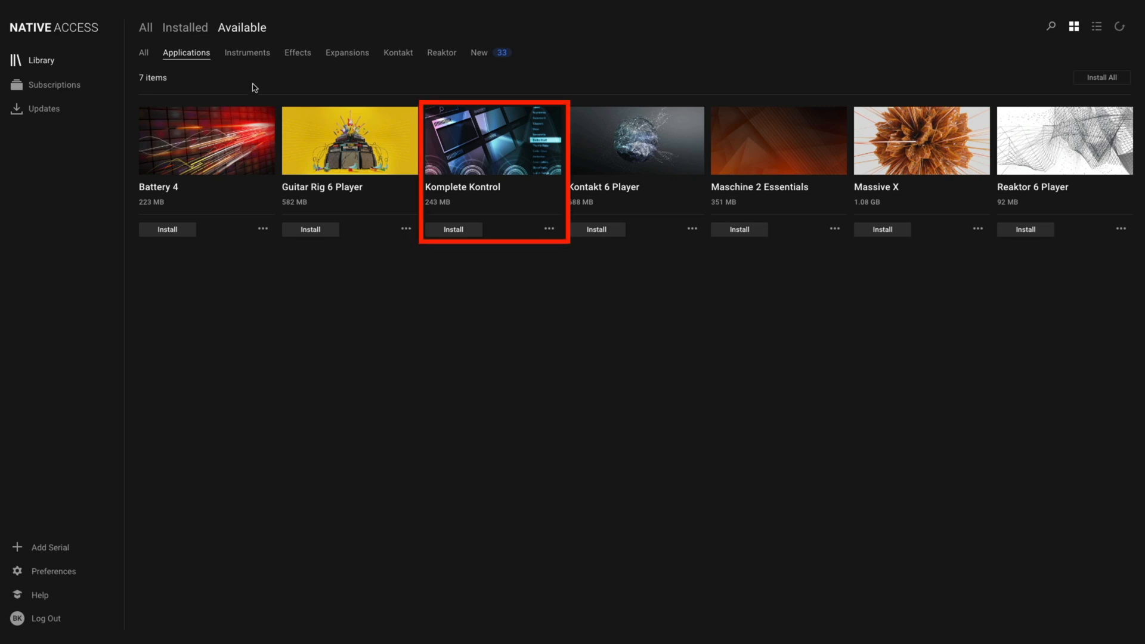
mouse_move(453, 232)
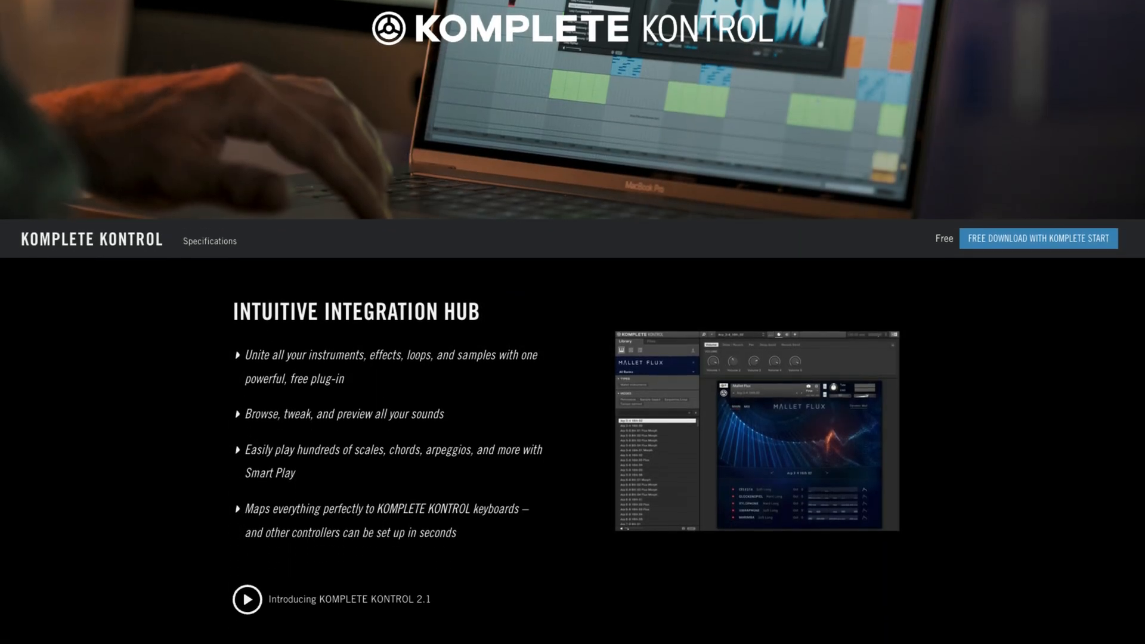
- Scroll the Komplete Kontrol product page through its features to 'Made for NI Keyboards'
scroll(down, 3)
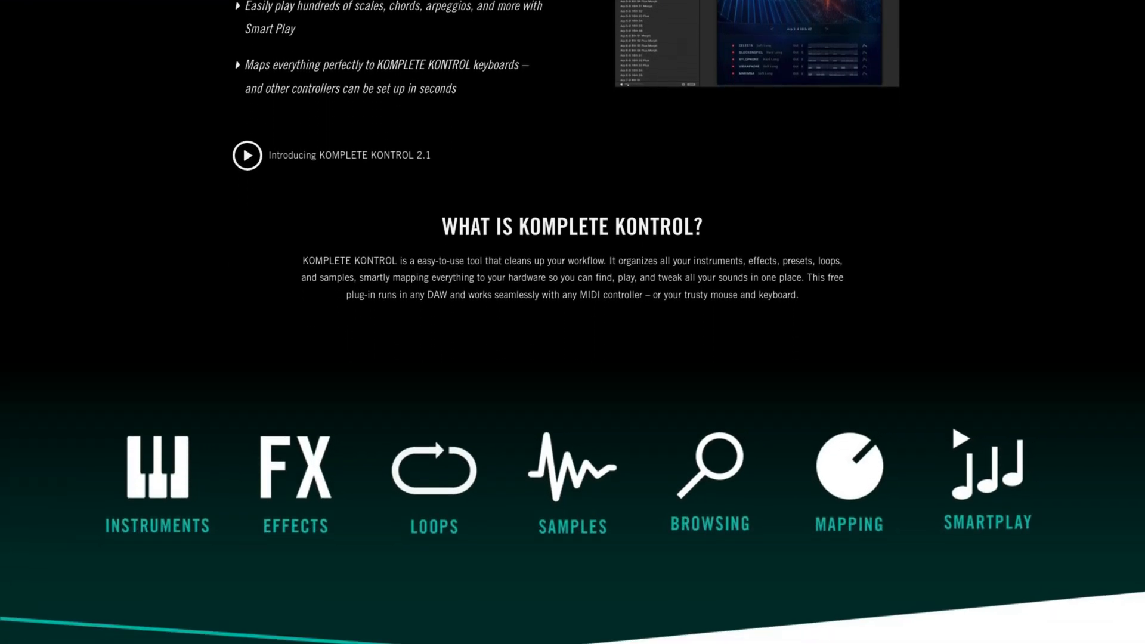
scroll(down, 3)
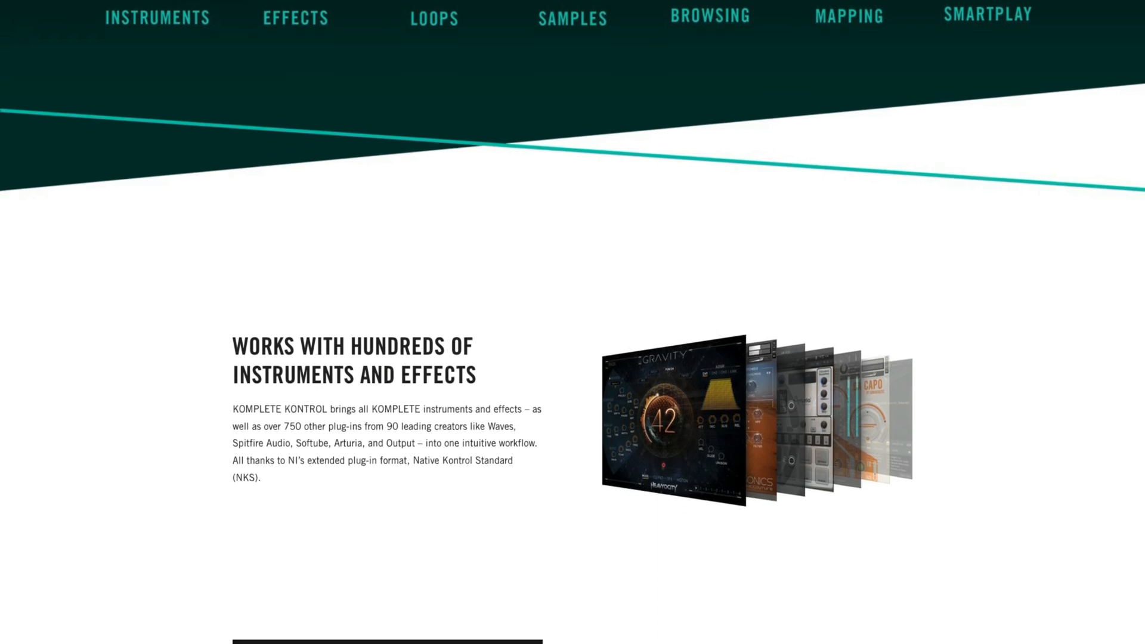
scroll(down, 3)
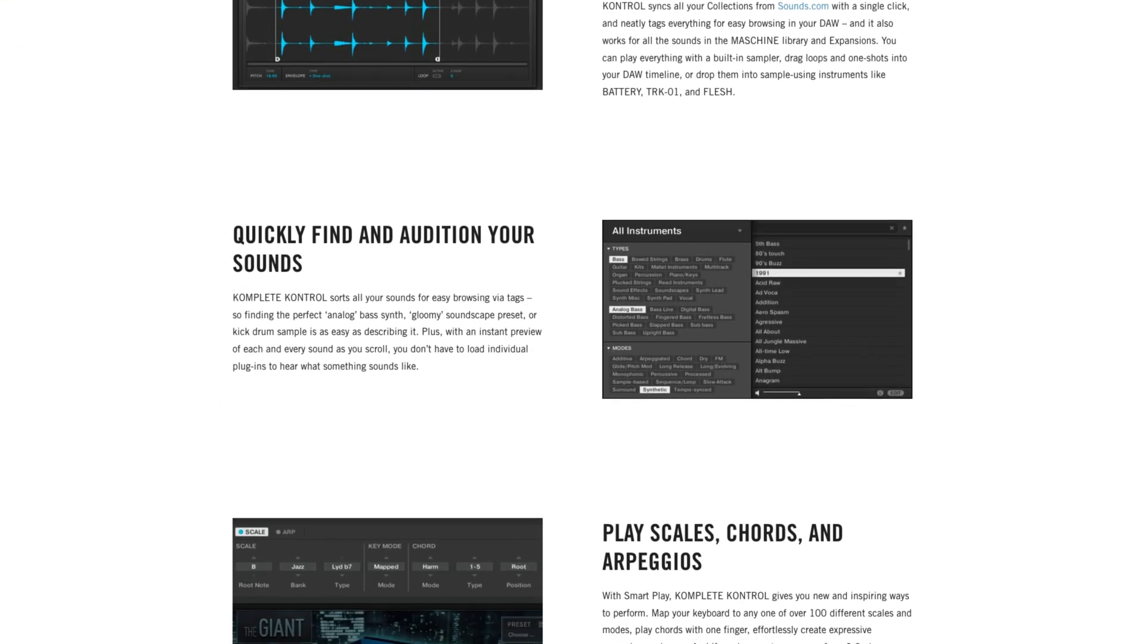
scroll(down, 3)
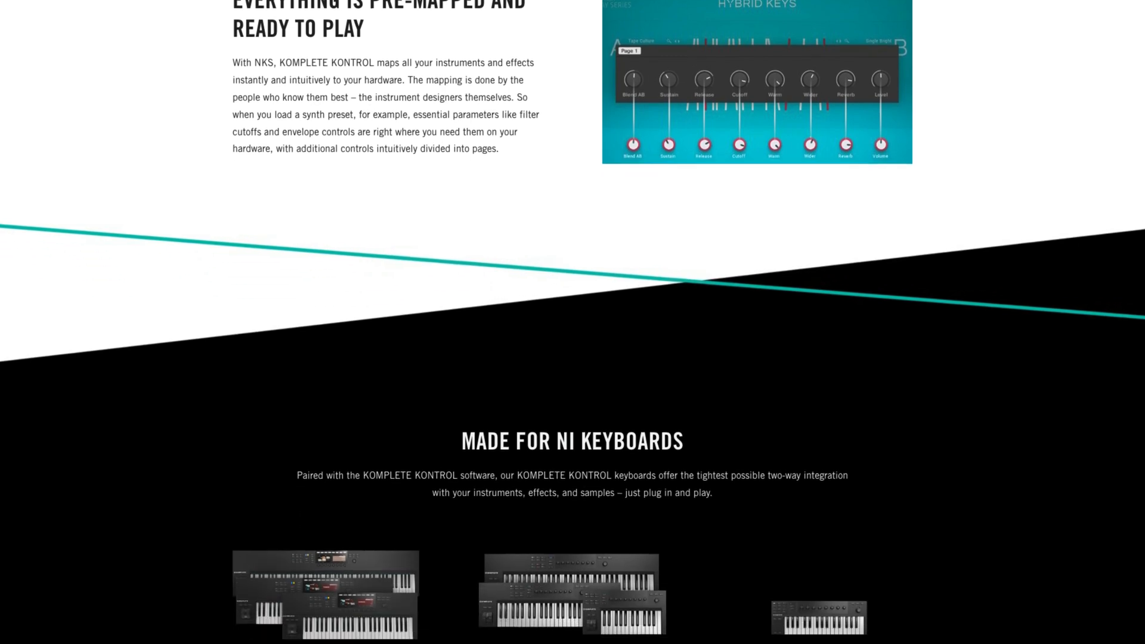
scroll(down, 3)
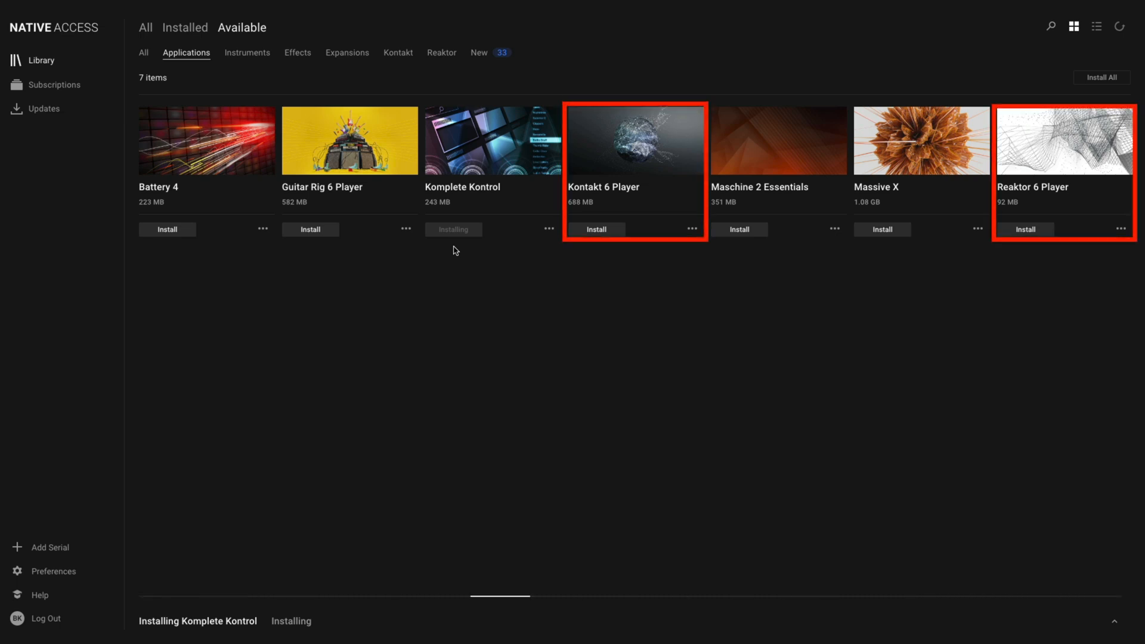
- Install Kontakt 6 Player, queue Reaktor 6 Player, then list the available instruments
click(595, 229)
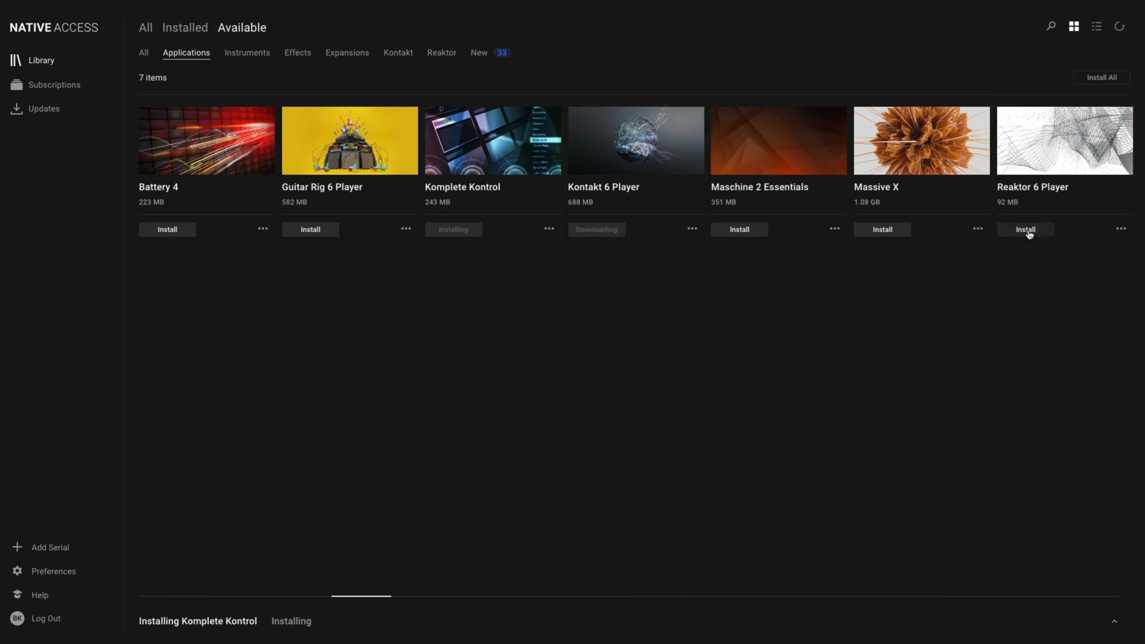
click(1024, 228)
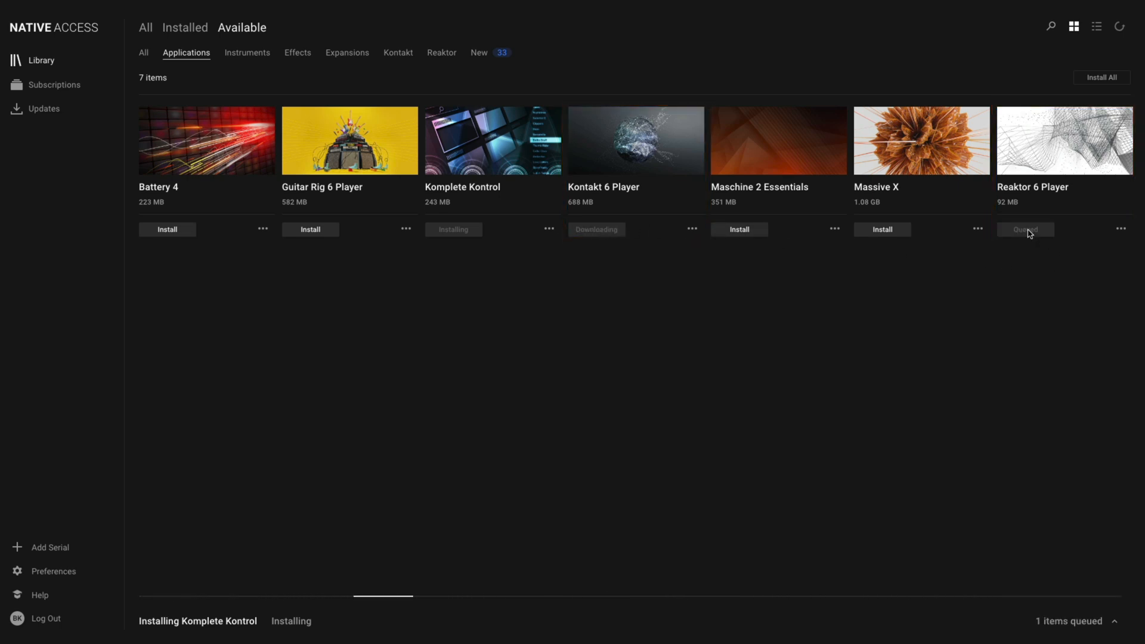
mouse_move(976, 251)
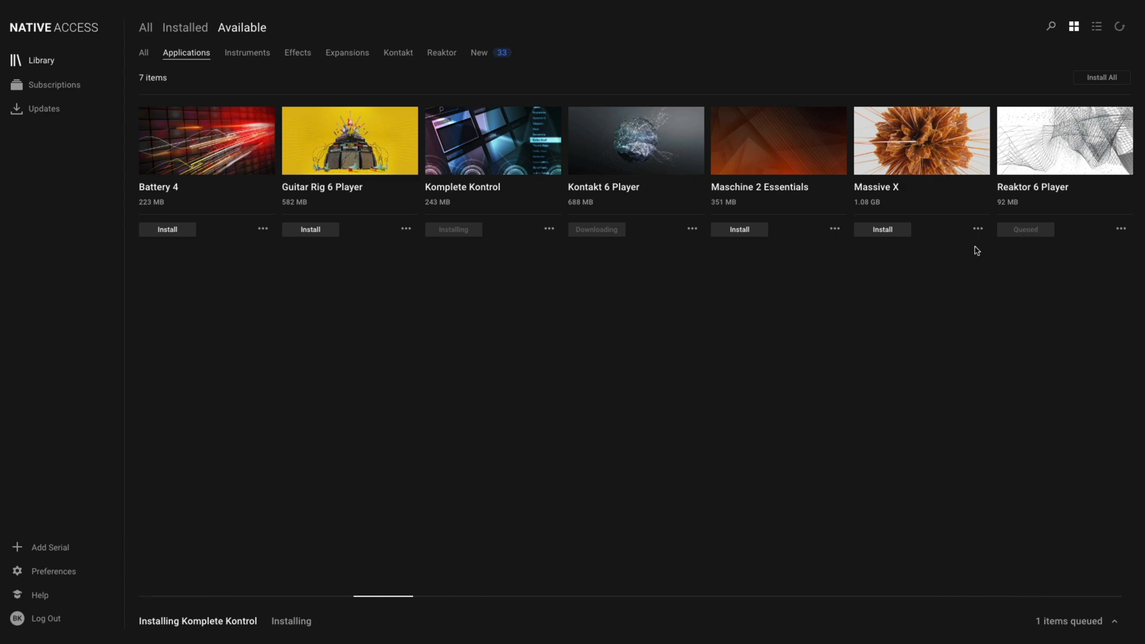
mouse_move(253, 58)
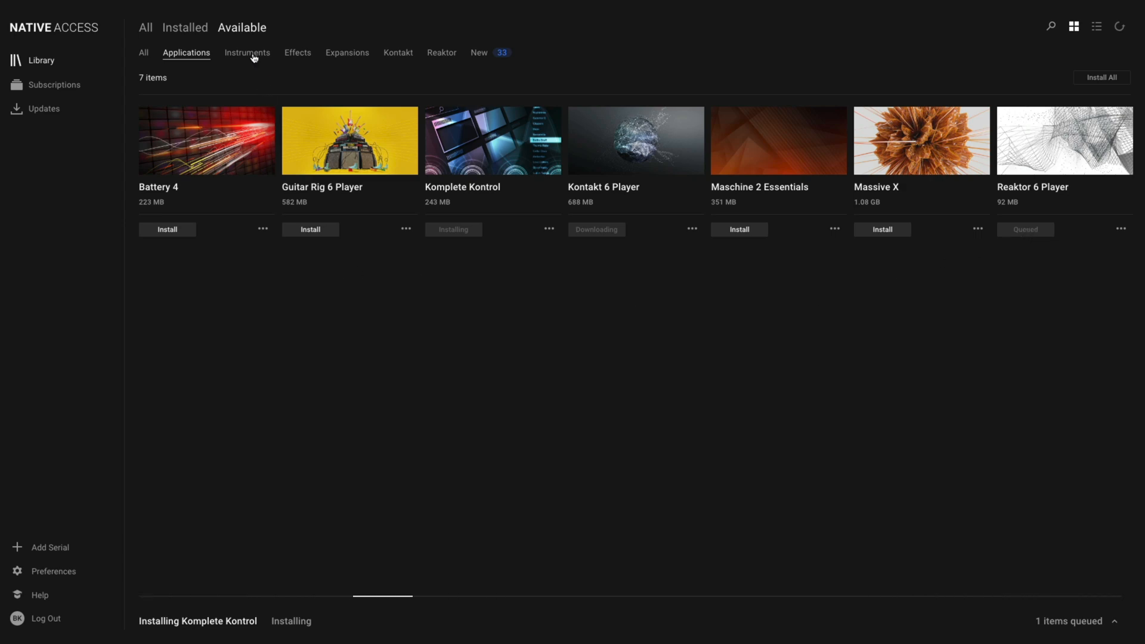
mouse_move(251, 57)
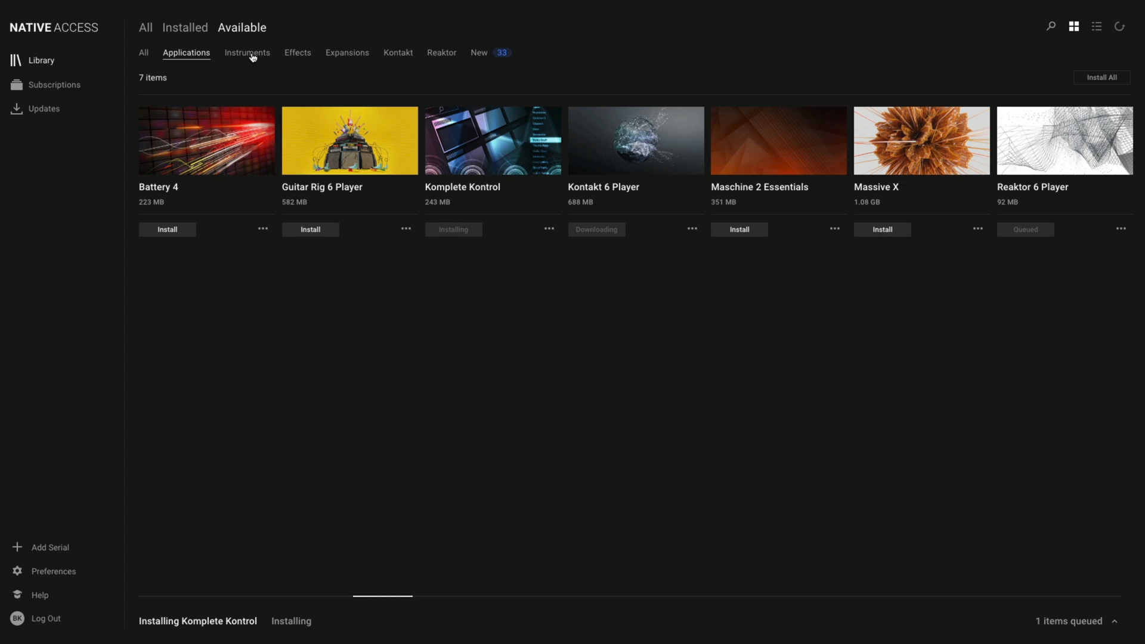
click(247, 52)
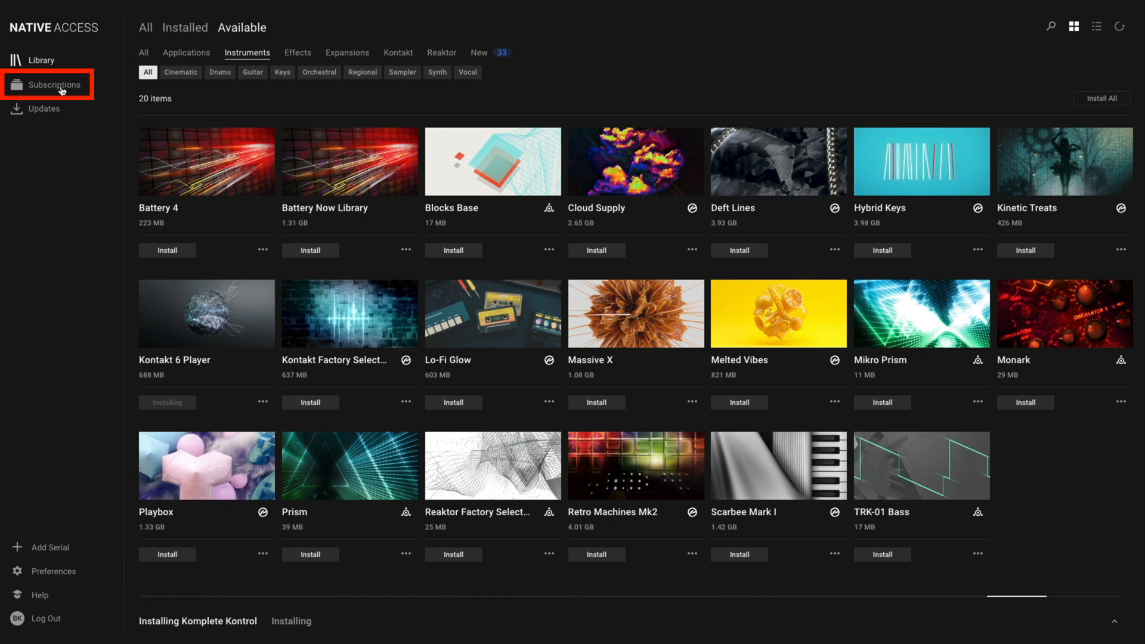
- Show the Komplete Now trial subscription in the sidebar and scroll through its product list
click(52, 84)
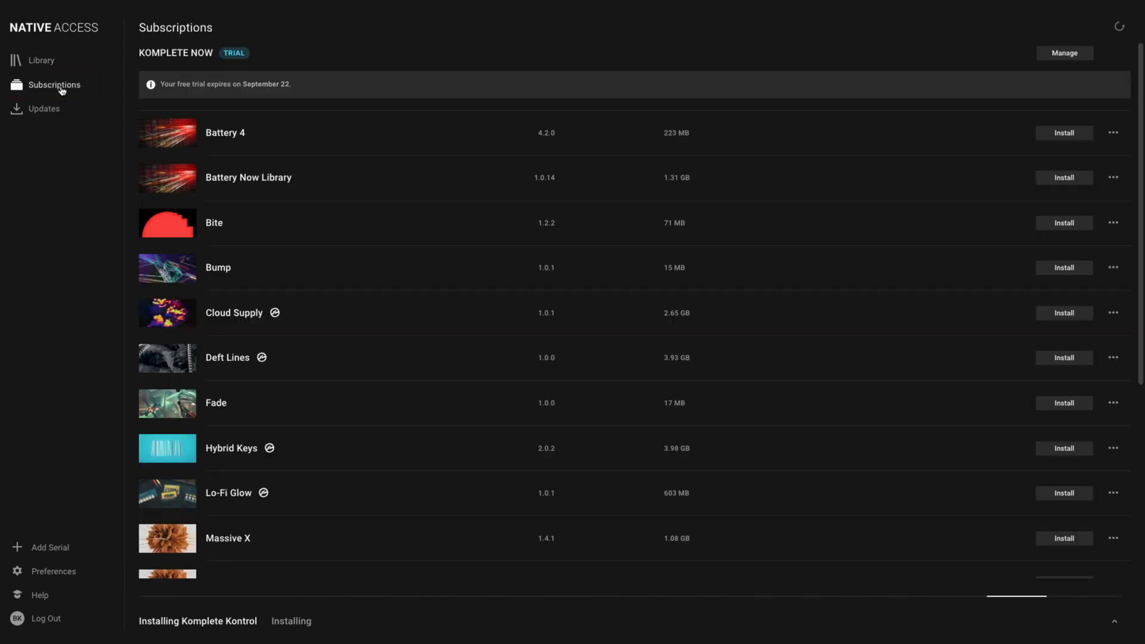
mouse_move(325, 157)
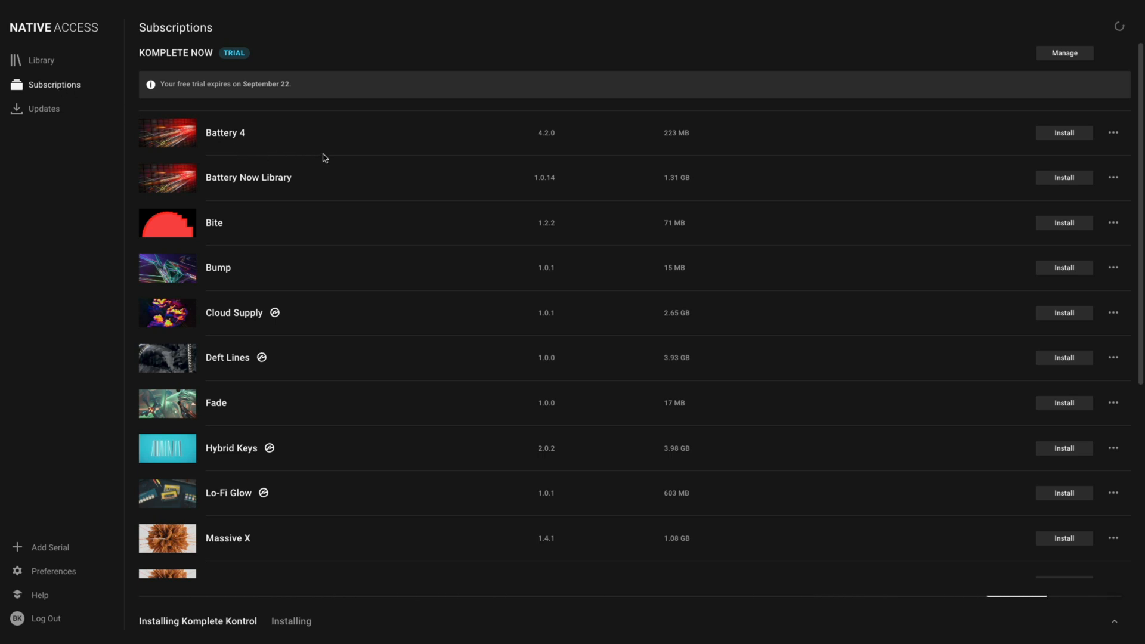
scroll(down, 3)
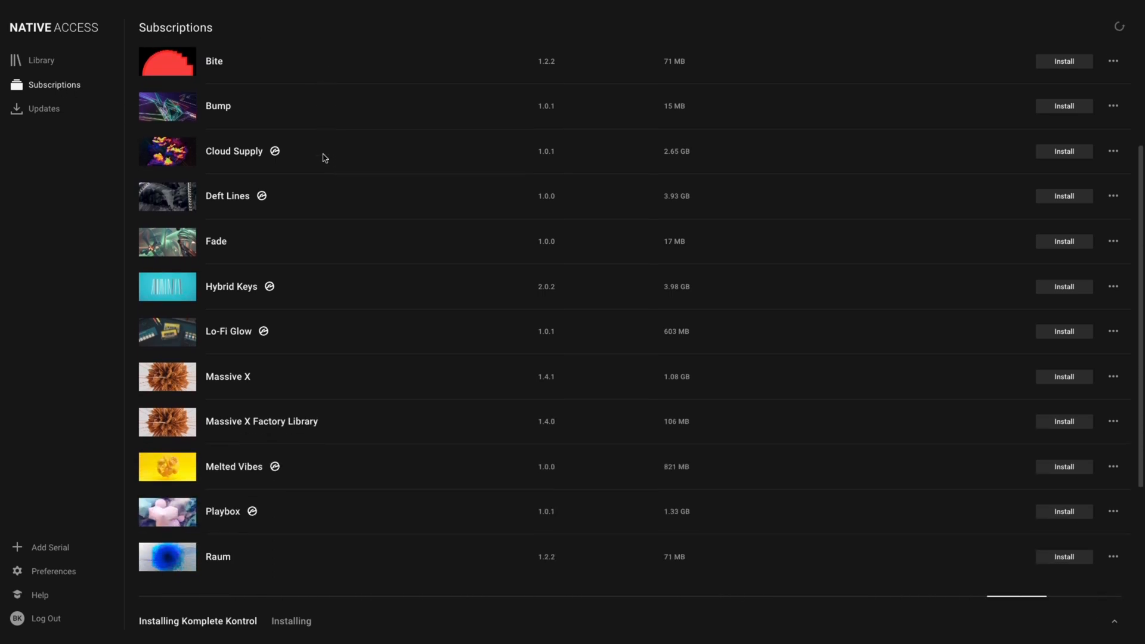
scroll(down, 3)
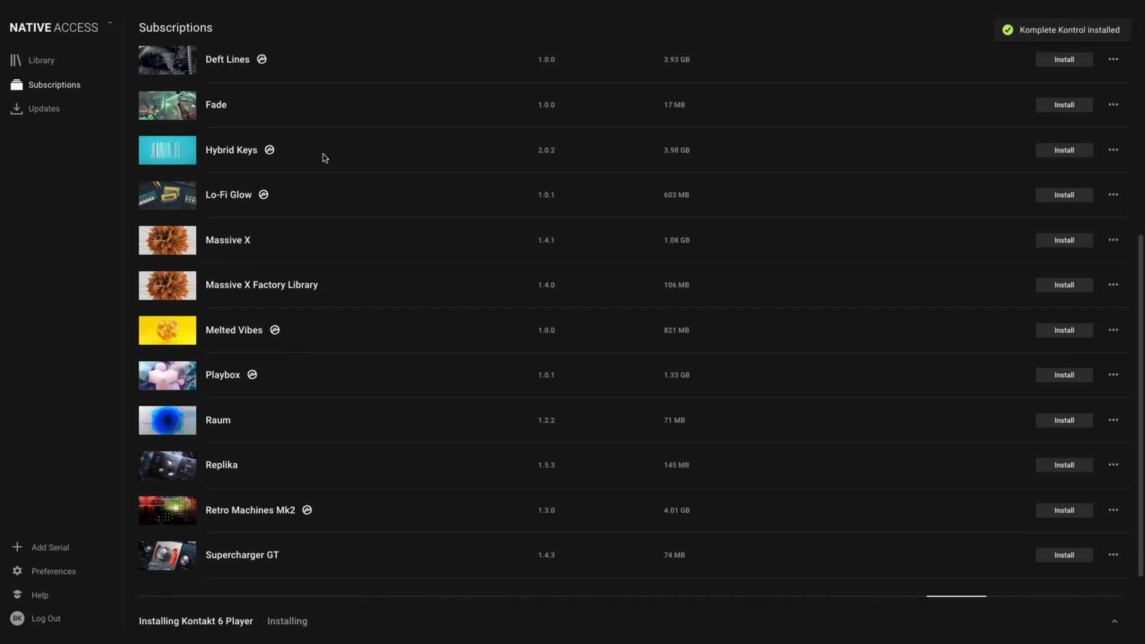
scroll(up, 3)
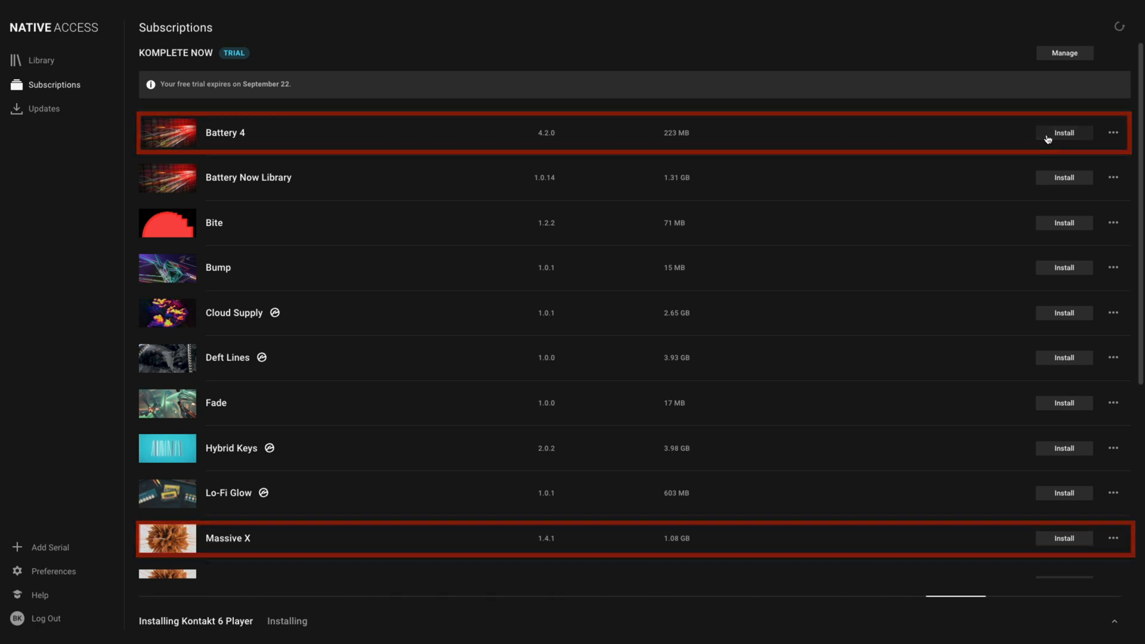
- Queue Battery 4, Massive X and Cloud Supply from the subscription list, then return to Library
click(1063, 133)
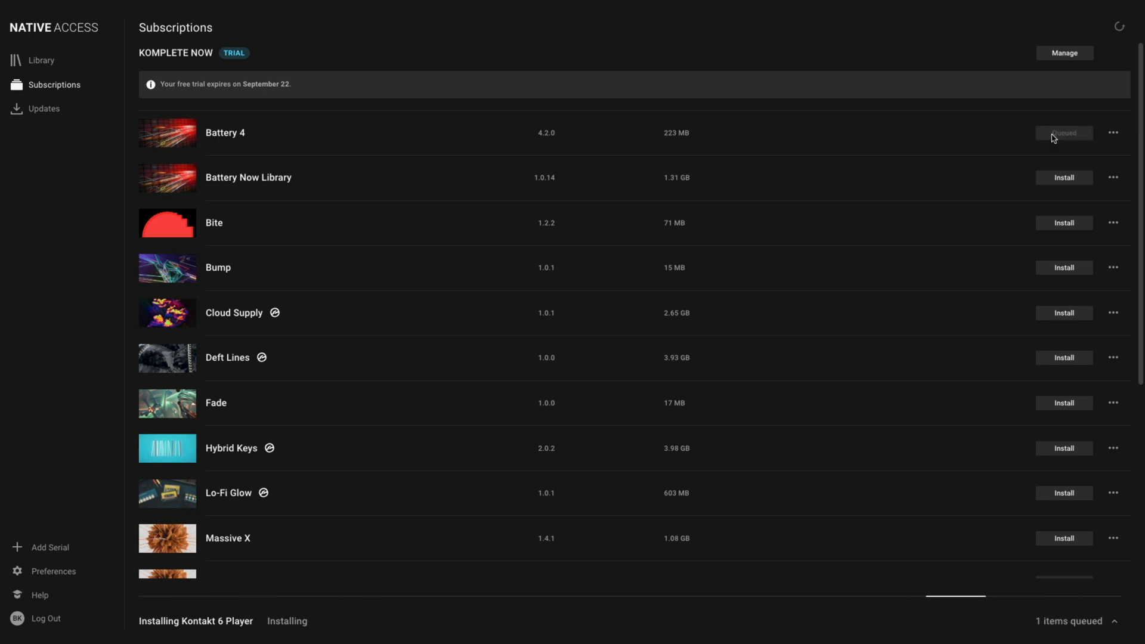
click(1063, 538)
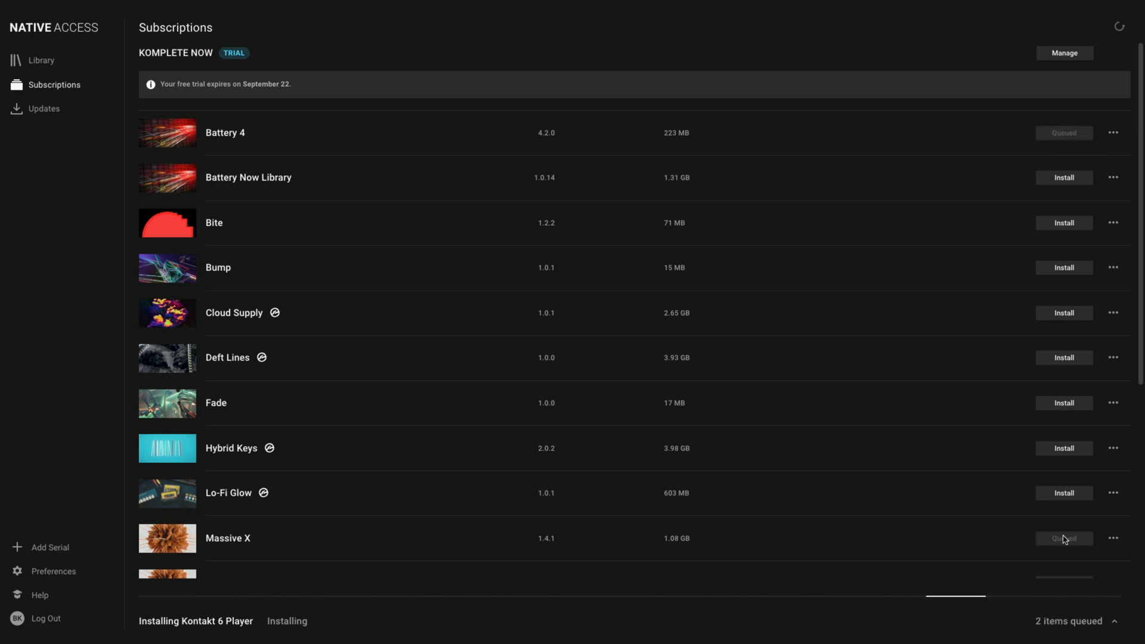
mouse_move(947, 497)
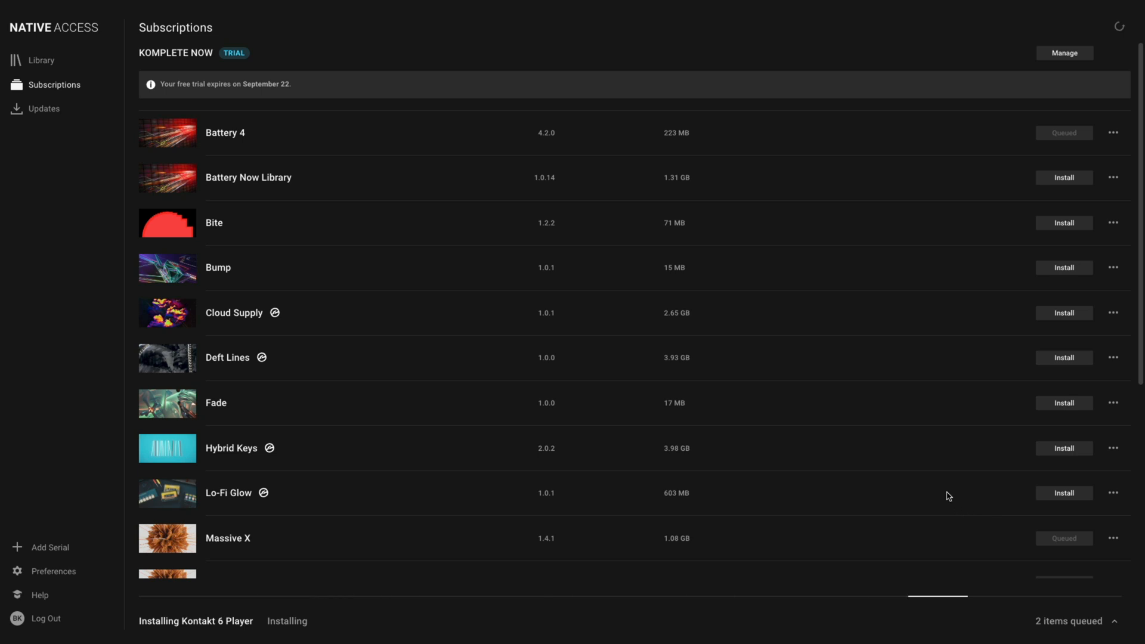
scroll(down, 3)
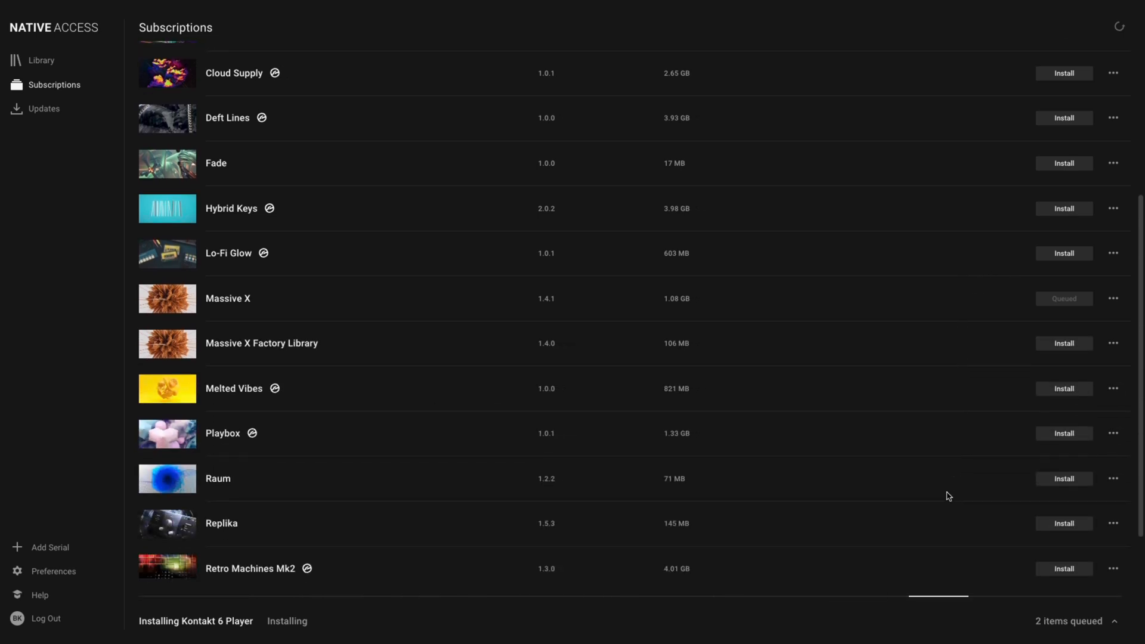
scroll(down, 3)
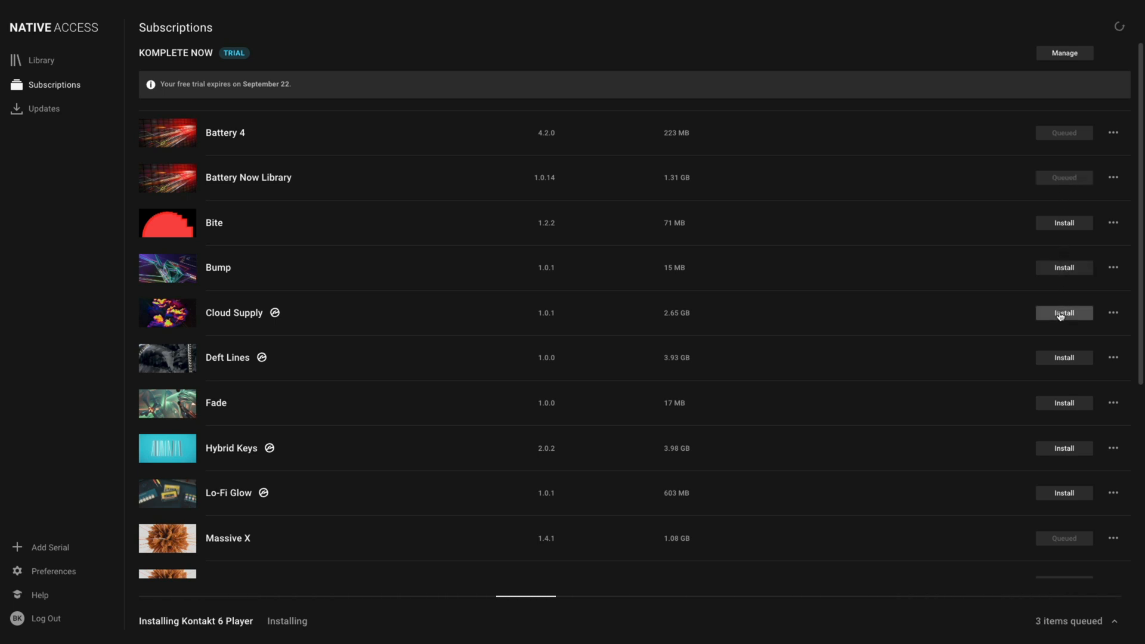
click(1063, 312)
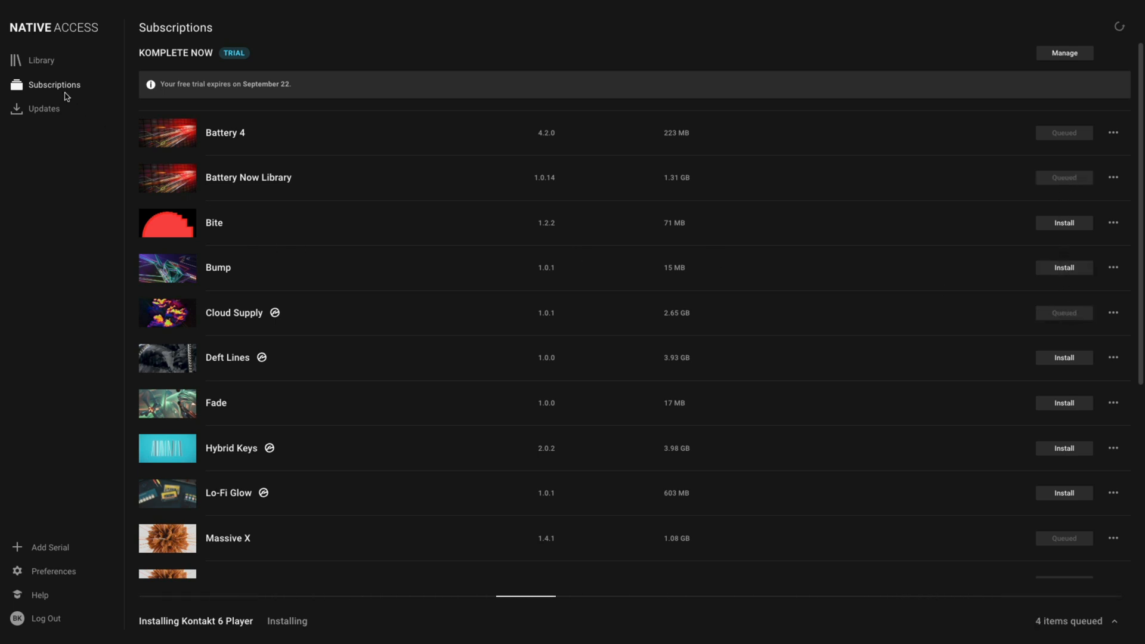
click(42, 59)
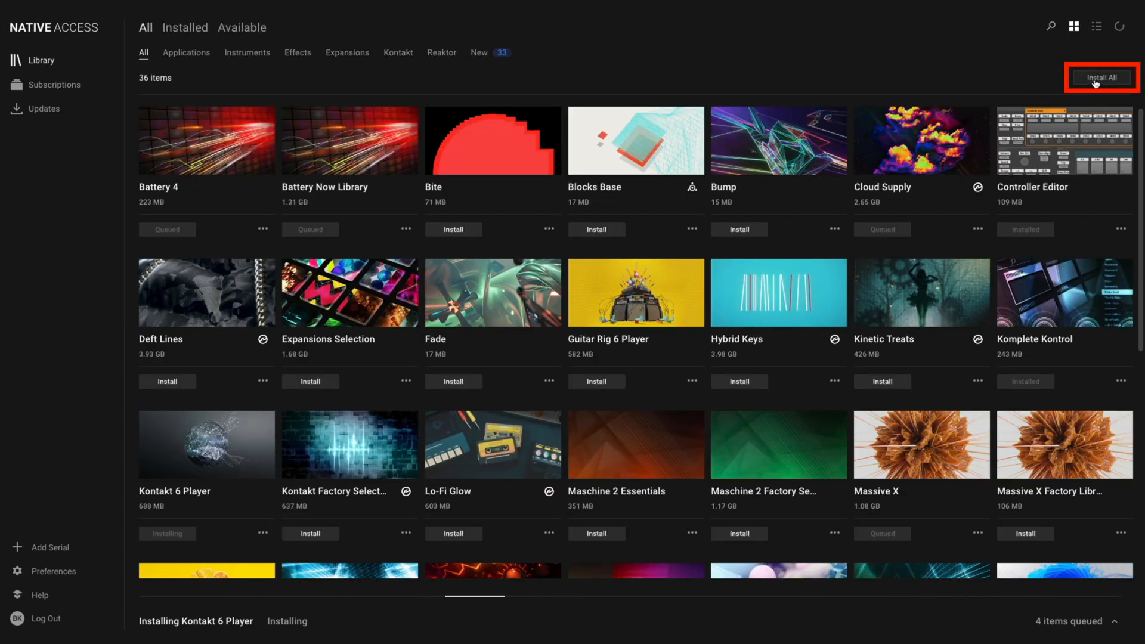
- Use Install All and confirm the 'Download 28 items?' dialog to queue everything left
click(1101, 78)
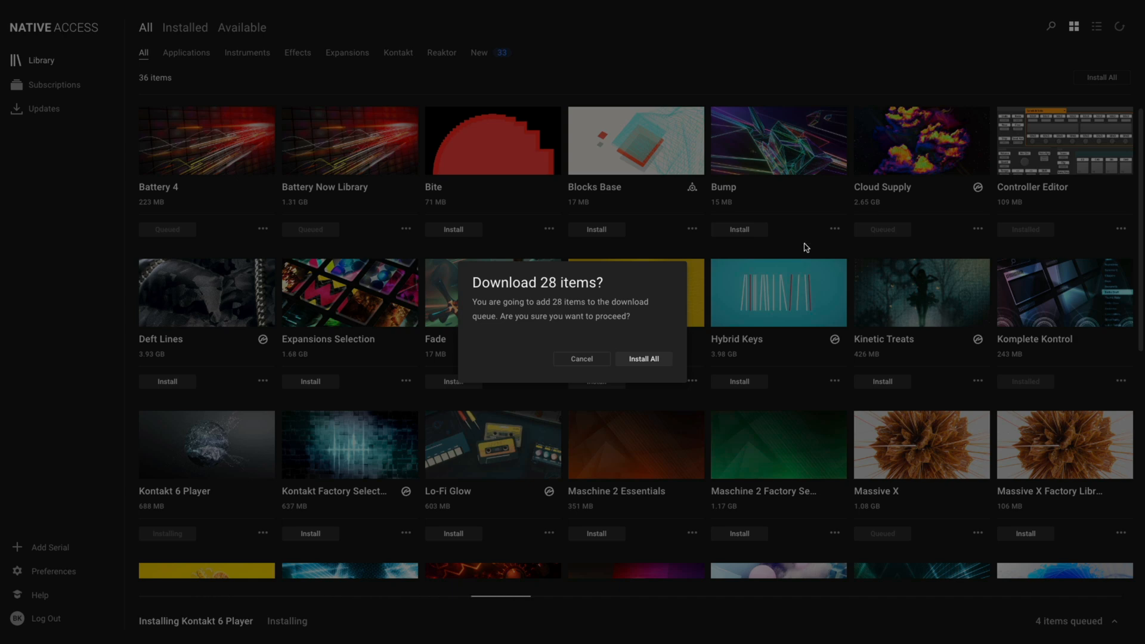
click(643, 358)
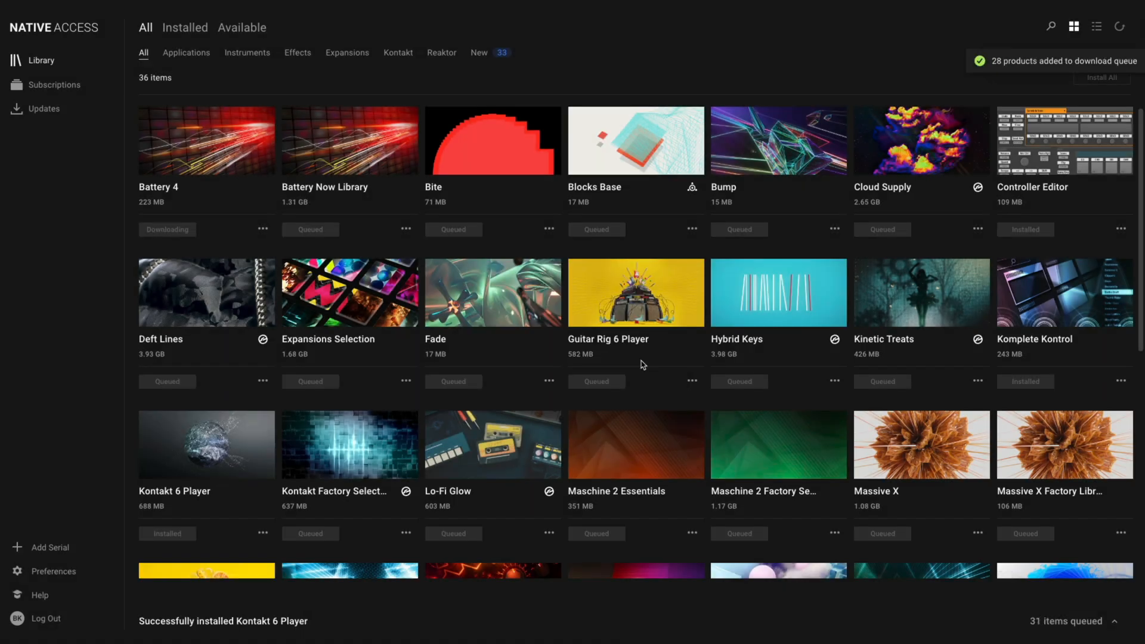